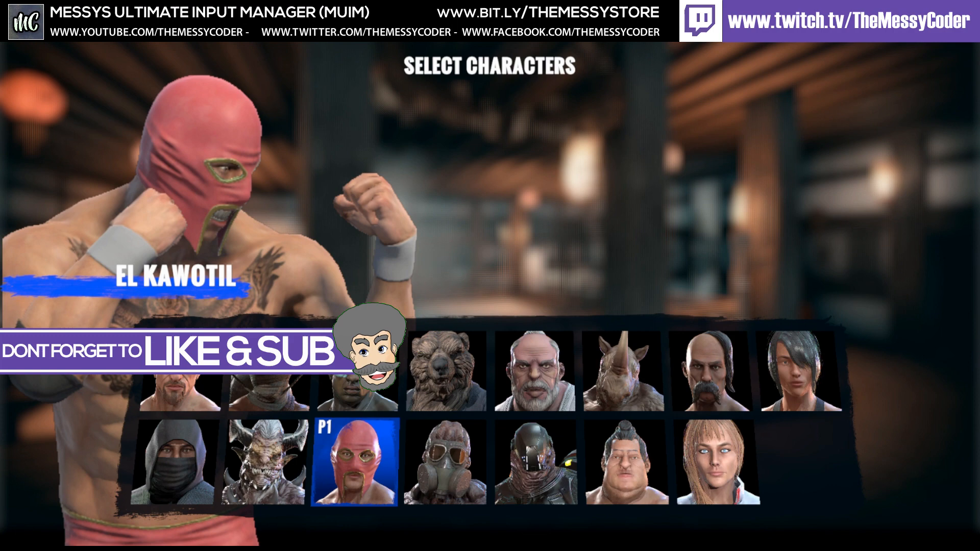
# Pick Romeo as the player's fighter and Tybalt as the CPU opponent in the demo select screens.
pyautogui.click(536, 370)
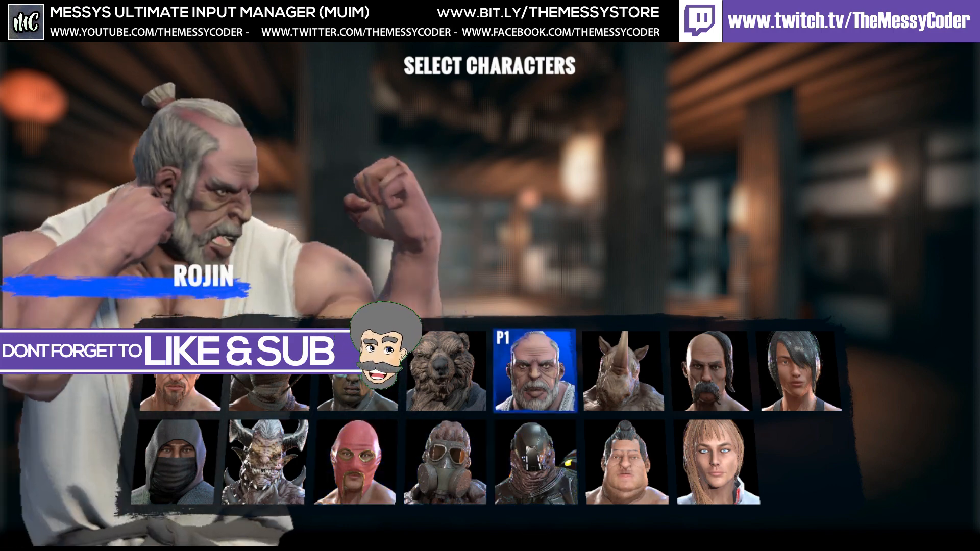
pyautogui.click(622, 371)
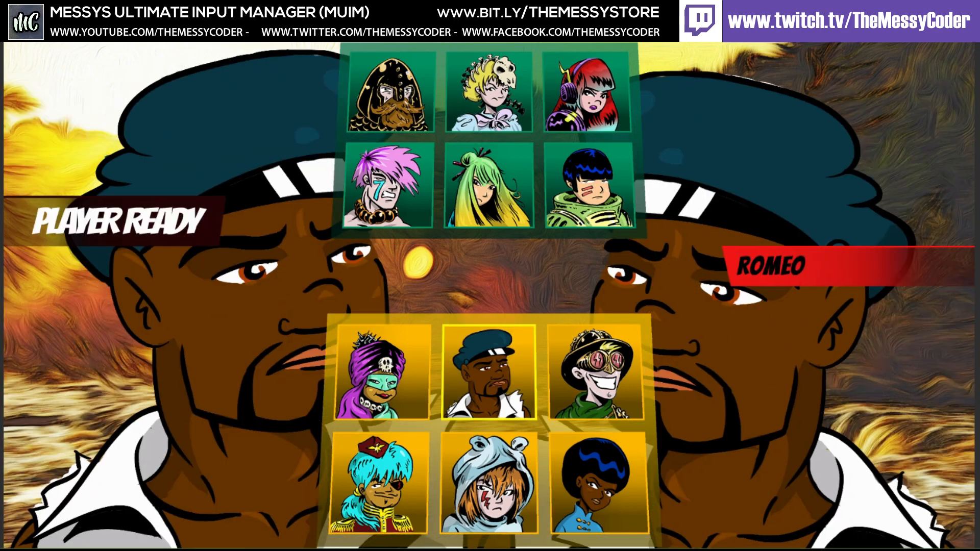
pyautogui.click(390, 187)
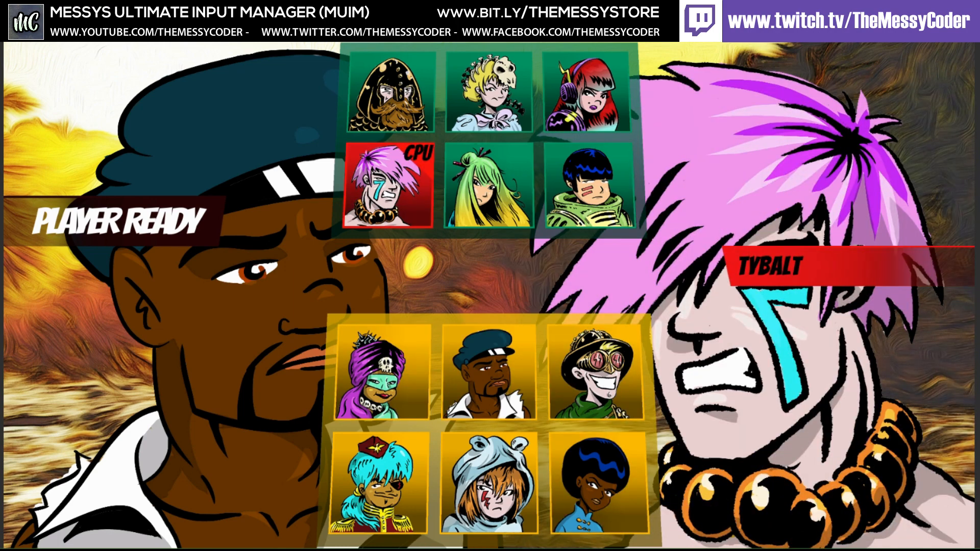
pyautogui.click(585, 94)
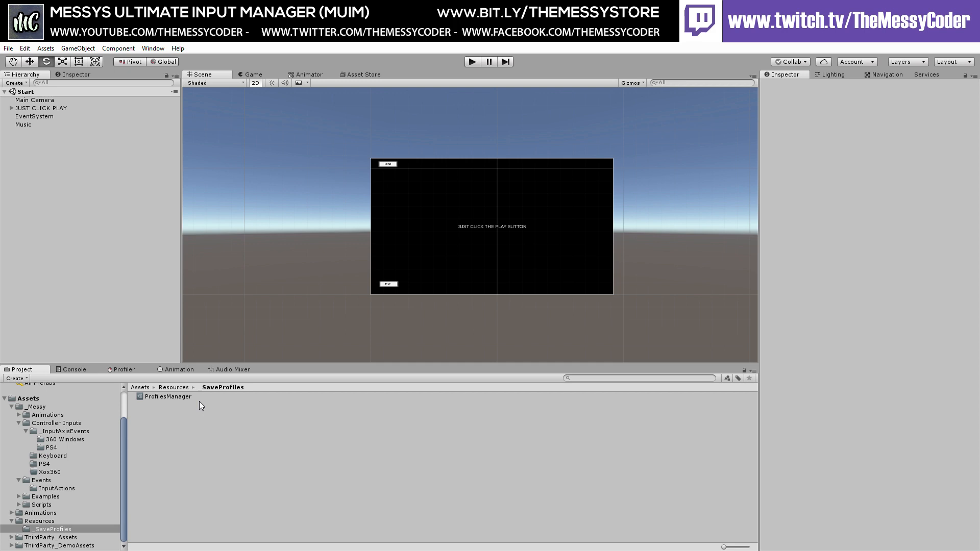
pyautogui.moveTo(136, 415)
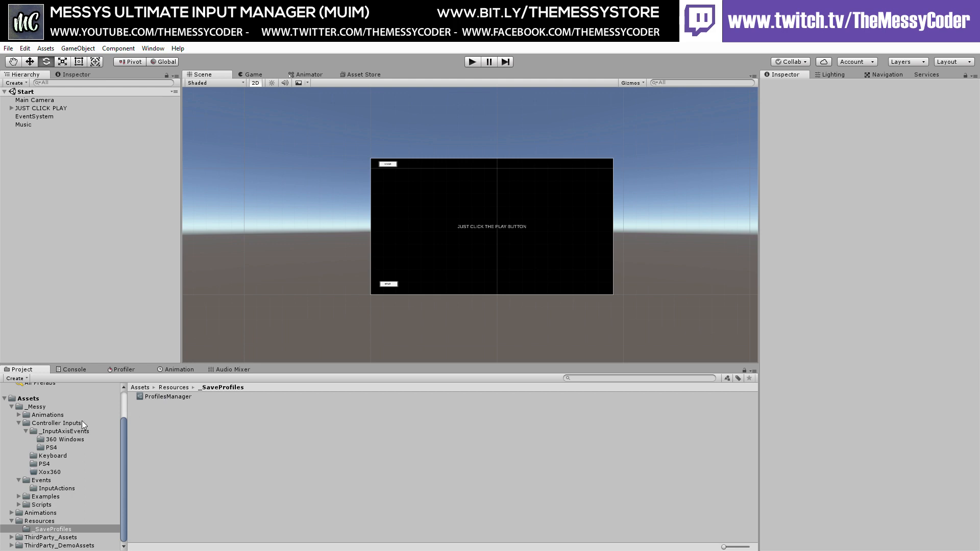
# Select ProfilesManager and scroll through its save folder, volume entries and input map settings.
pyautogui.click(167, 396)
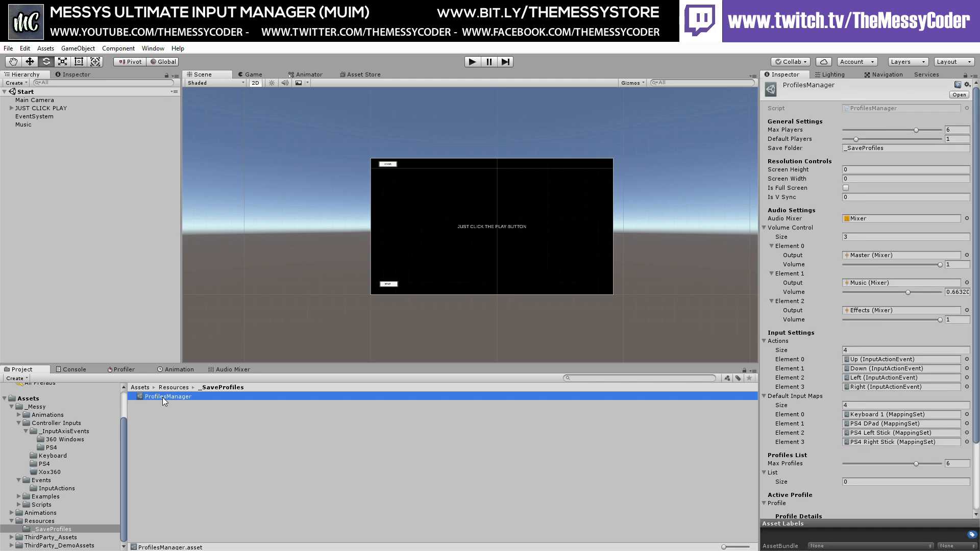
pyautogui.moveTo(822, 239)
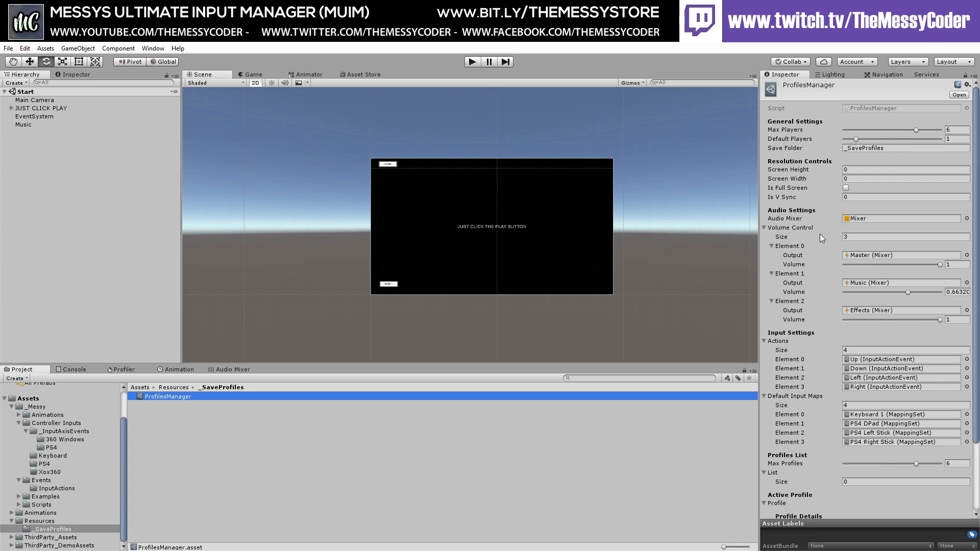
pyautogui.moveTo(841, 286)
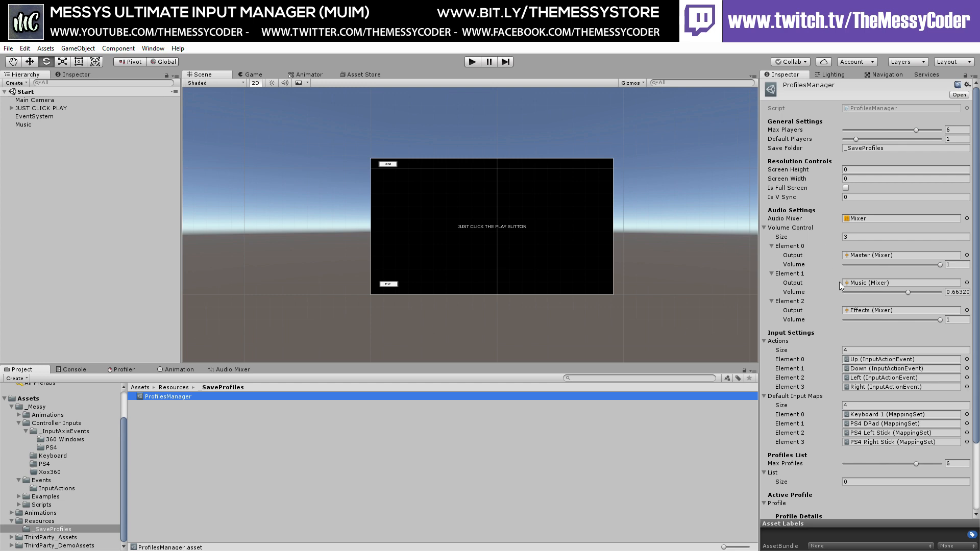
pyautogui.scroll(-3)
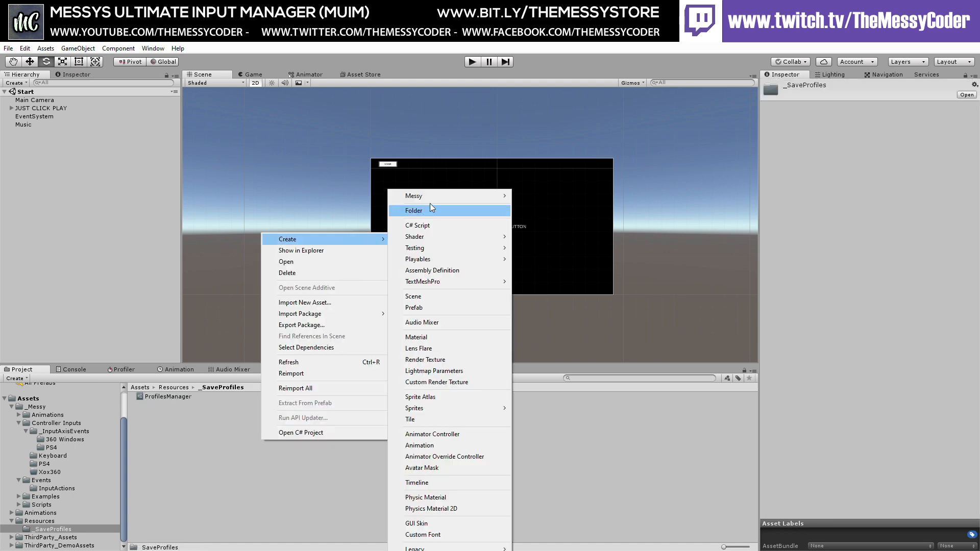
pyautogui.moveTo(412, 195)
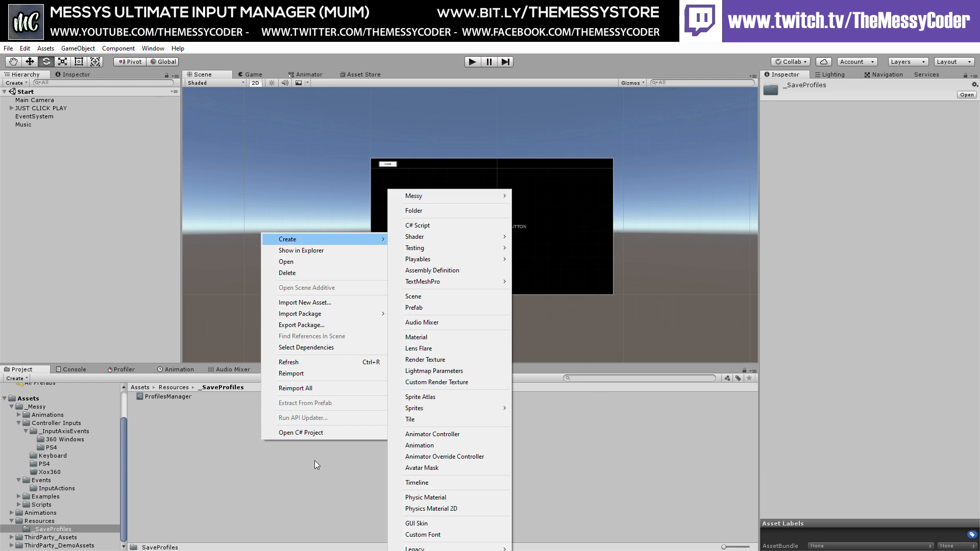
pyautogui.click(167, 396)
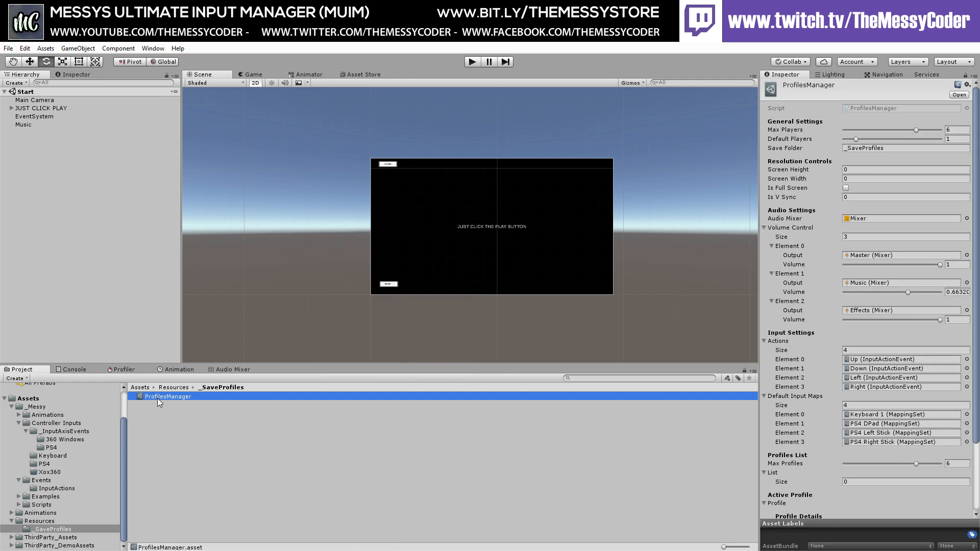
pyautogui.moveTo(955, 233)
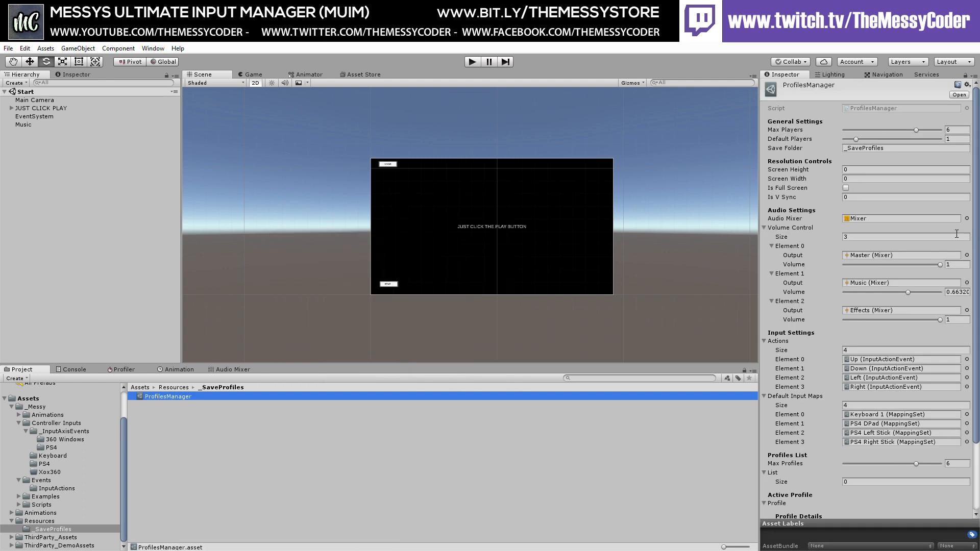
pyautogui.moveTo(825, 161)
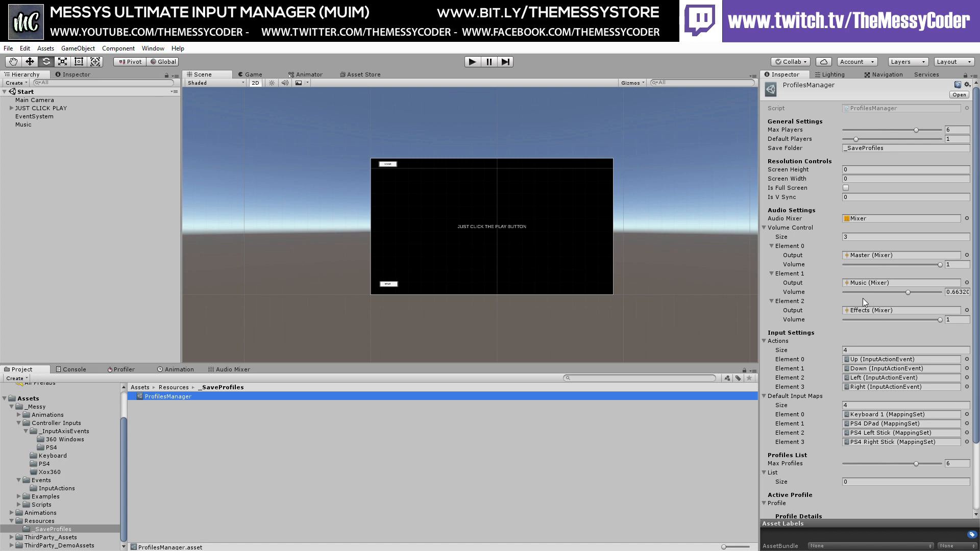
pyautogui.moveTo(898, 173)
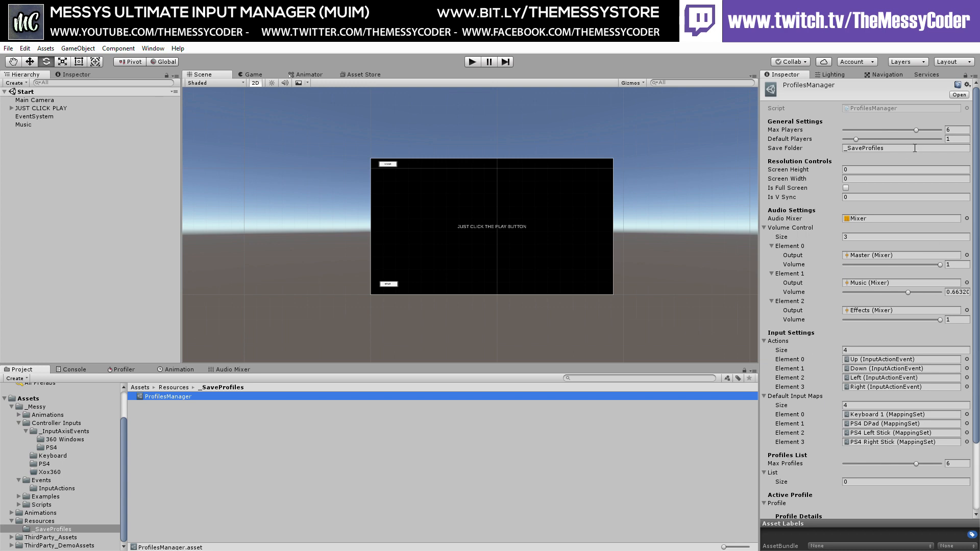
pyautogui.moveTo(821, 445)
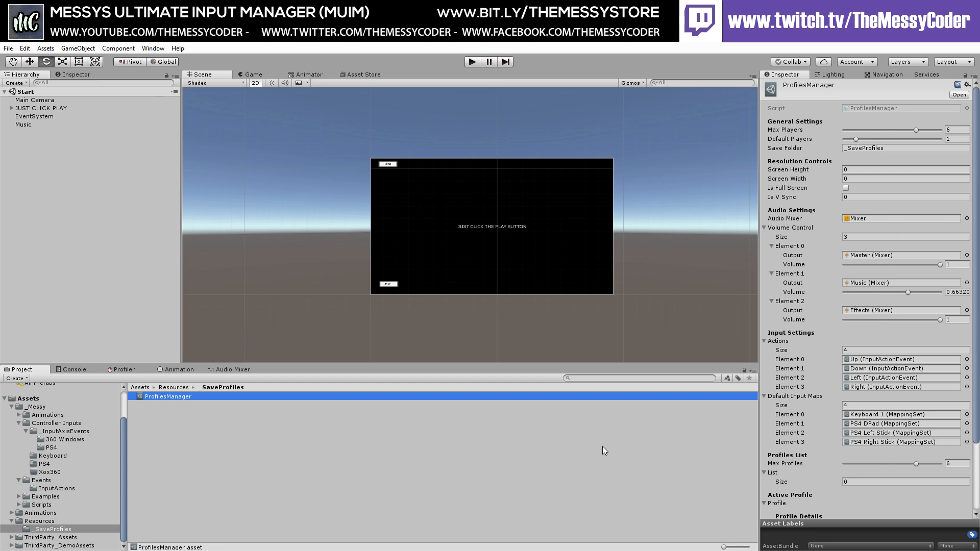
pyautogui.moveTo(276, 451)
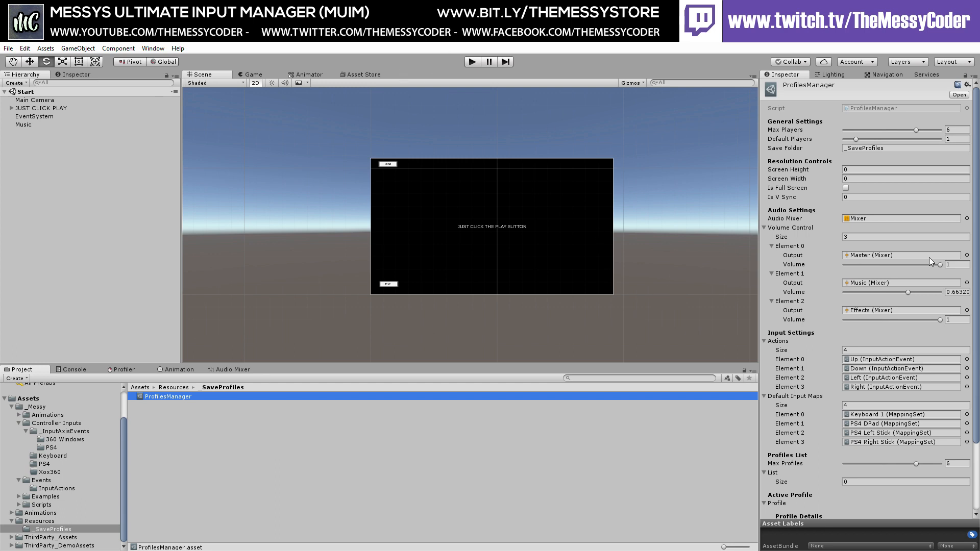
pyautogui.scroll(-3)
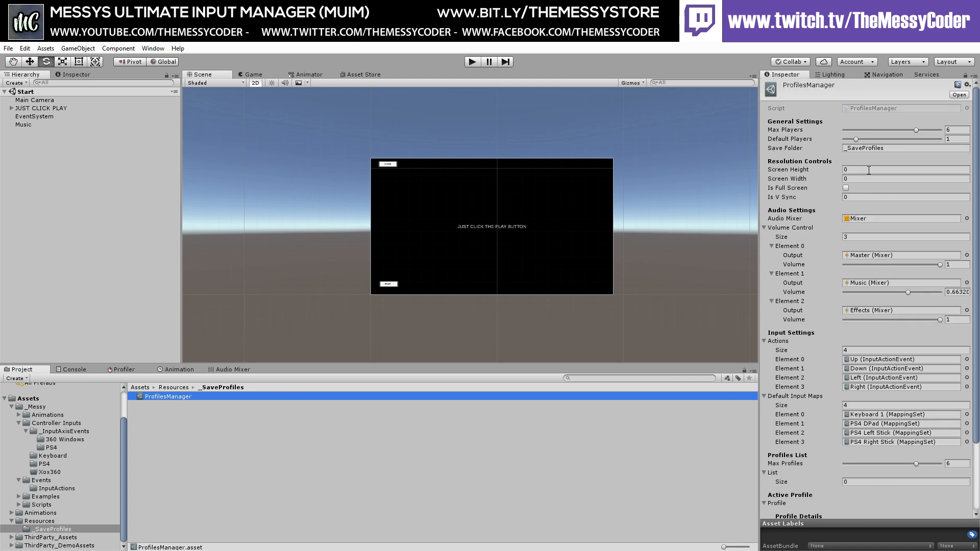
pyautogui.moveTo(890, 187)
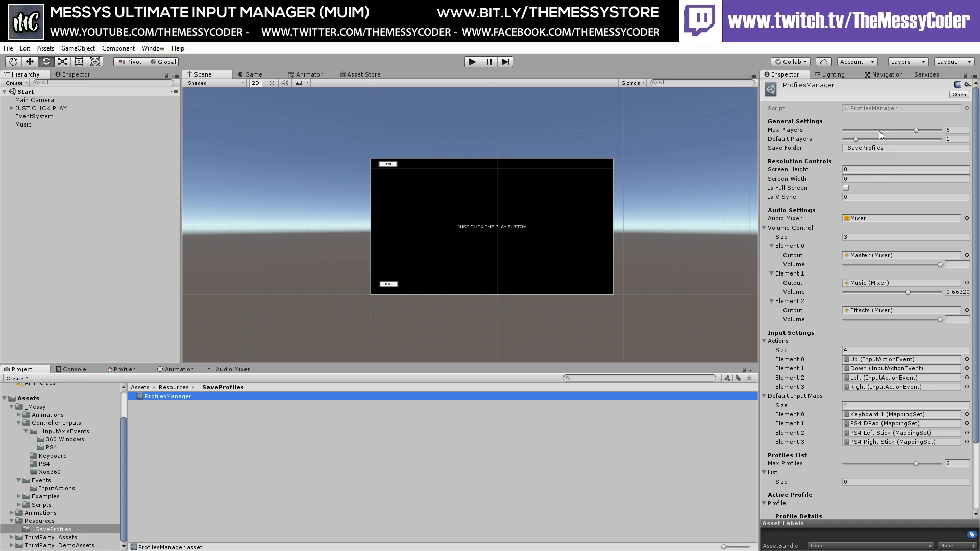
pyautogui.click(956, 129)
pyautogui.write('8')
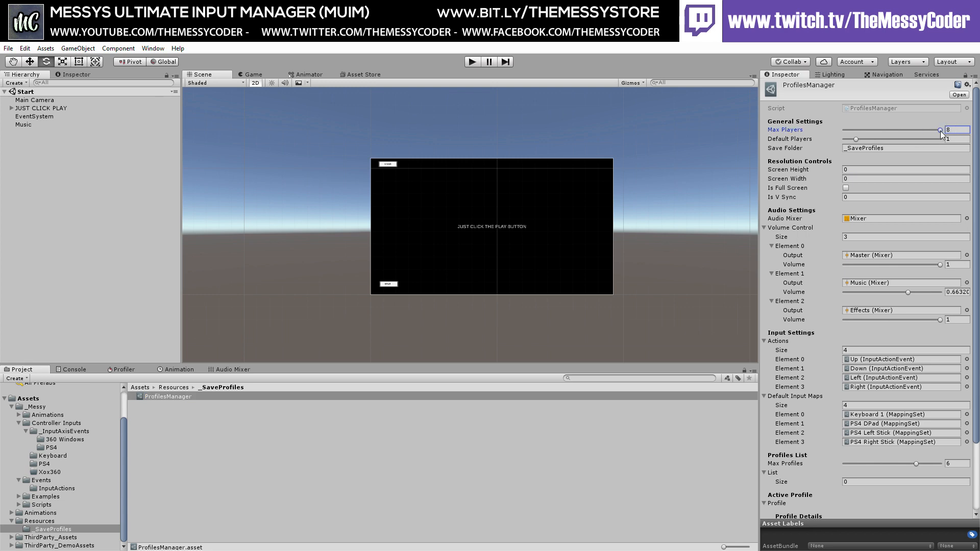
pyautogui.moveTo(931, 129); pyautogui.dragTo(914, 129)
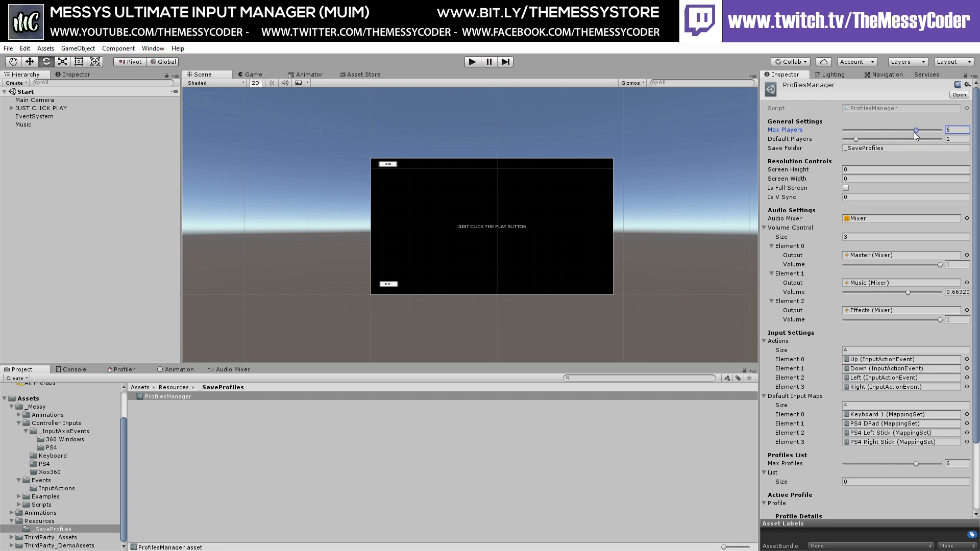
pyautogui.moveTo(912, 136)
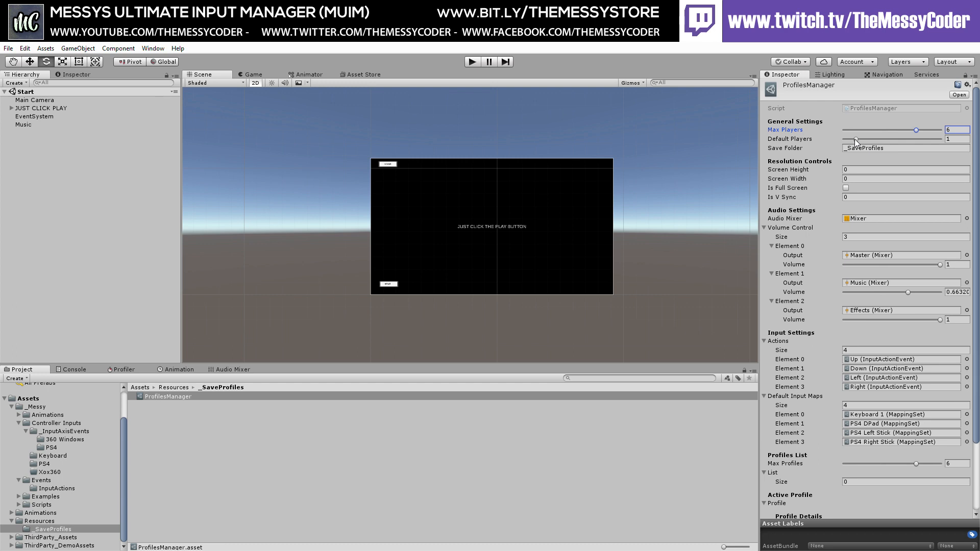
pyautogui.click(956, 139)
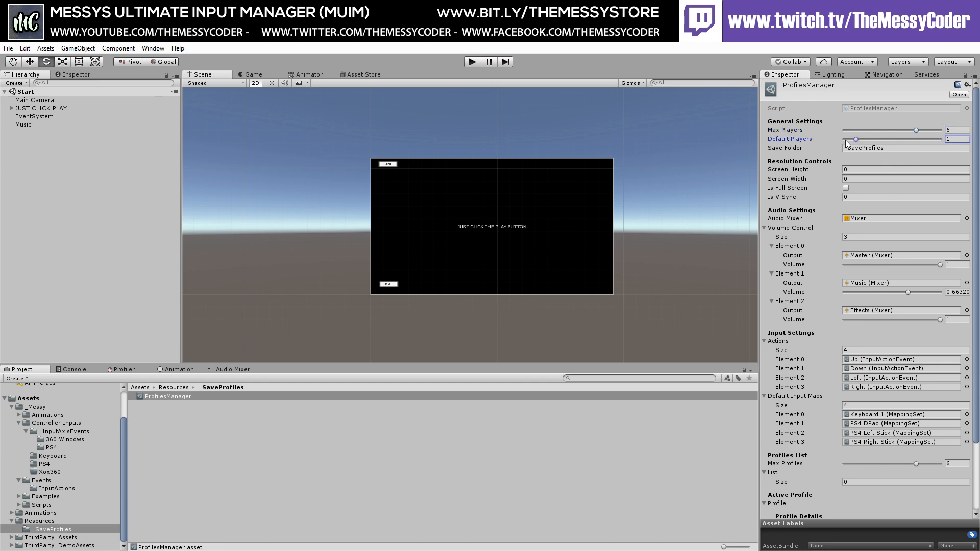
pyautogui.moveTo(856, 138); pyautogui.dragTo(842, 139)
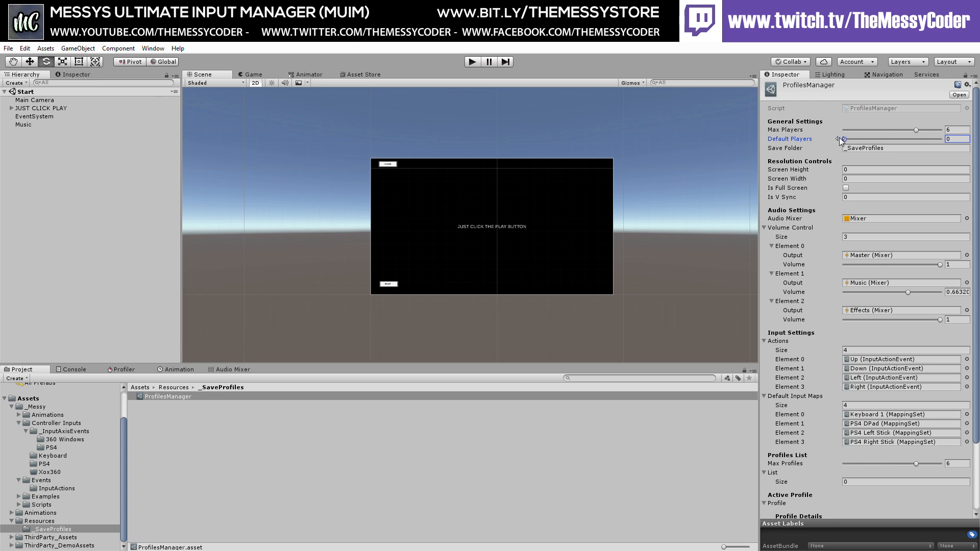
pyautogui.moveTo(841, 139); pyautogui.dragTo(857, 139)
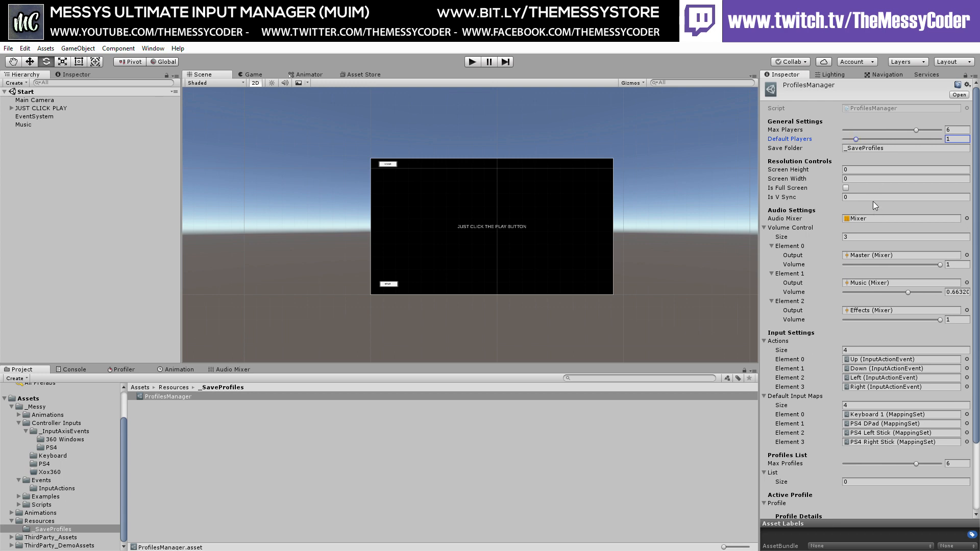
# Scroll the Inspector down to the active profile details and its empty keybinding list.
pyautogui.scroll(-3)
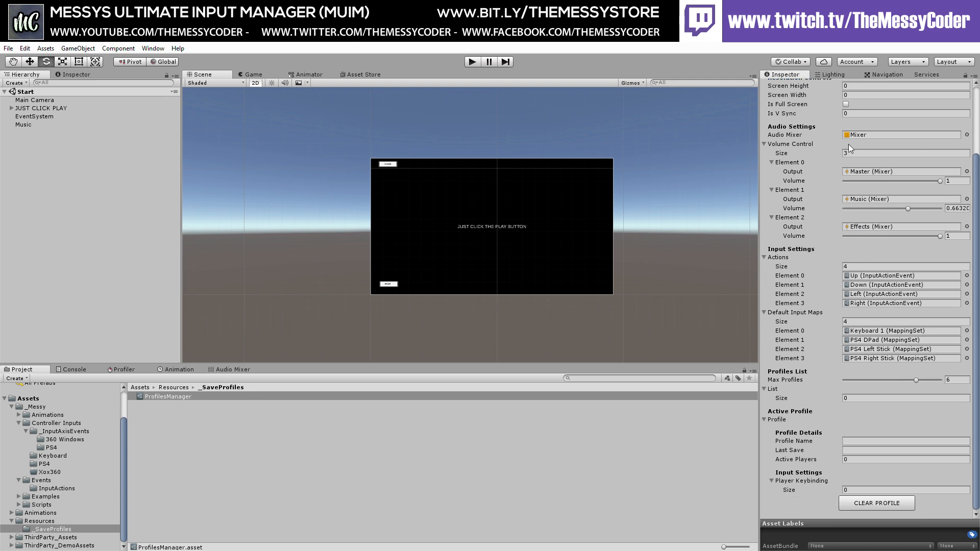
pyautogui.moveTo(869, 181)
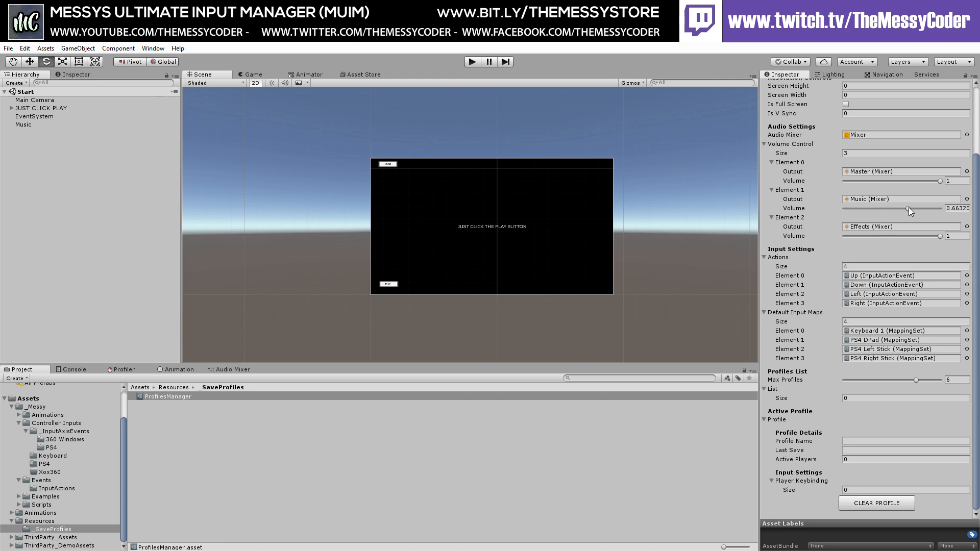
pyautogui.moveTo(889, 318)
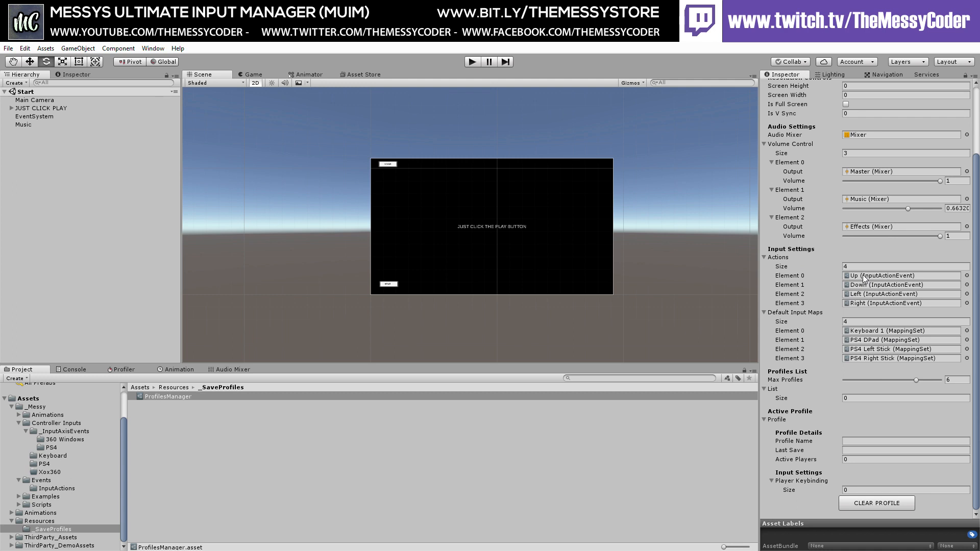
pyautogui.moveTo(309, 150)
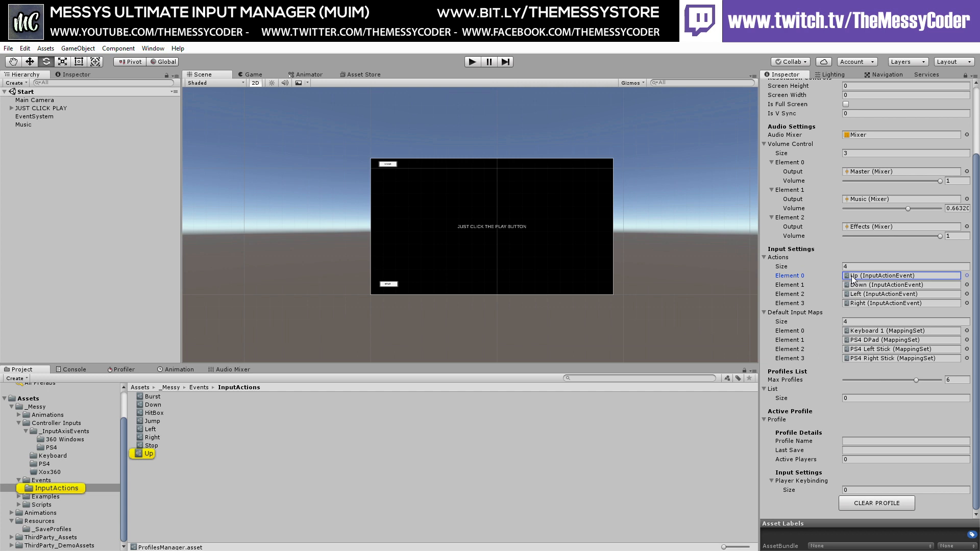
# Show the Up InputActionEvent asset in a second, locked Inspector.
pyautogui.click(148, 454)
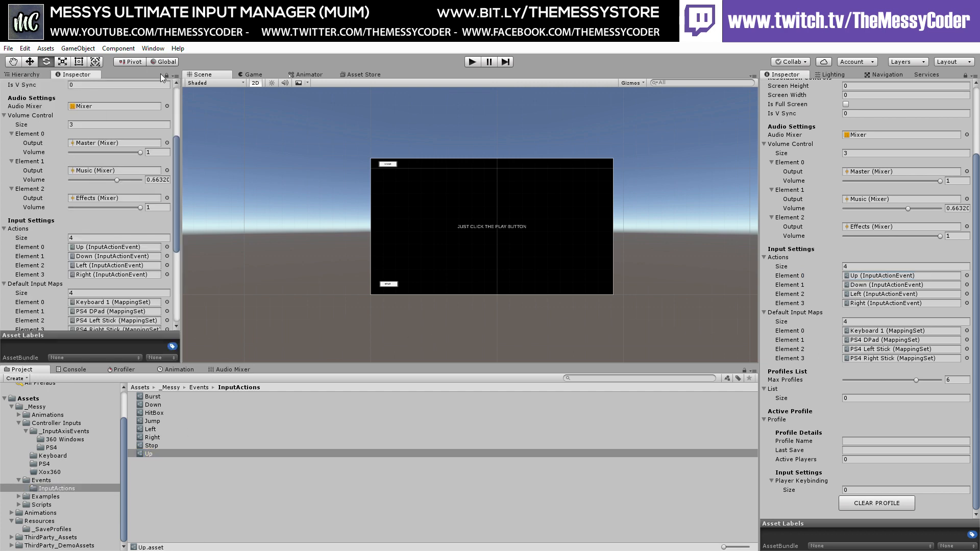
pyautogui.click(148, 454)
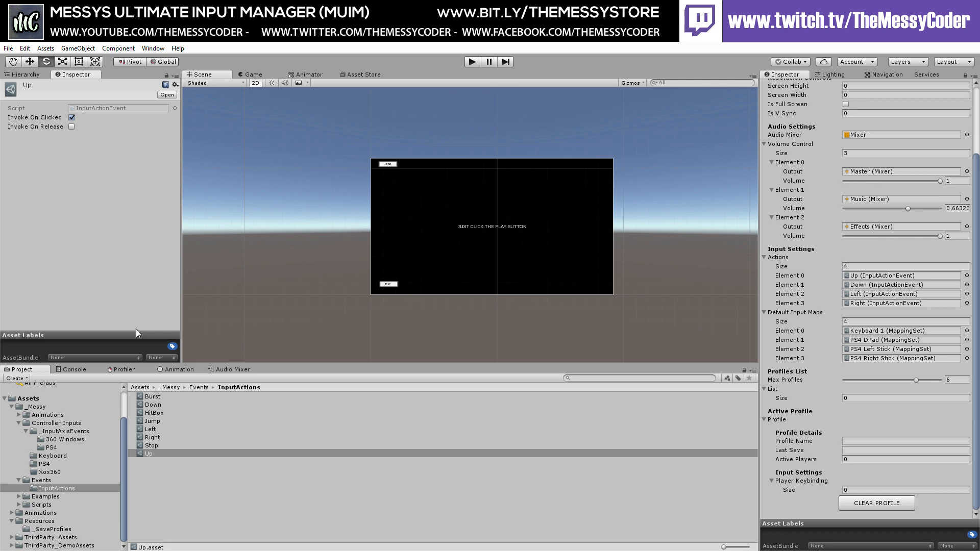
pyautogui.moveTo(136, 335)
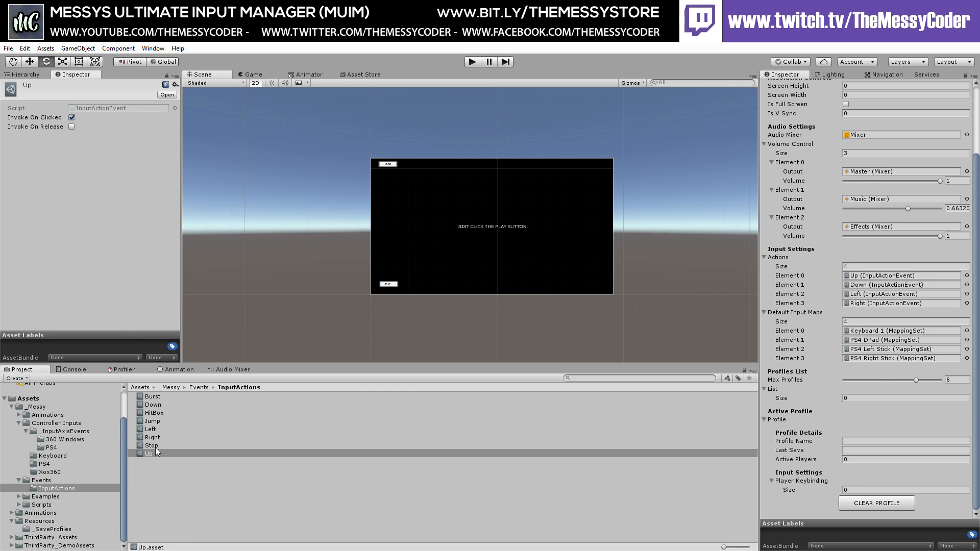
# View the Up, Right and Jump input action events in turn.
pyautogui.click(150, 453)
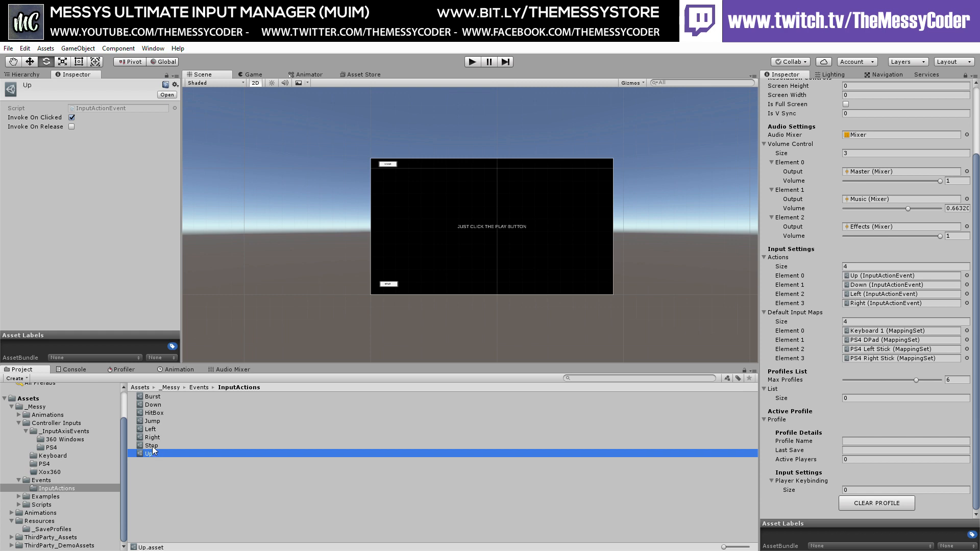
pyautogui.click(152, 437)
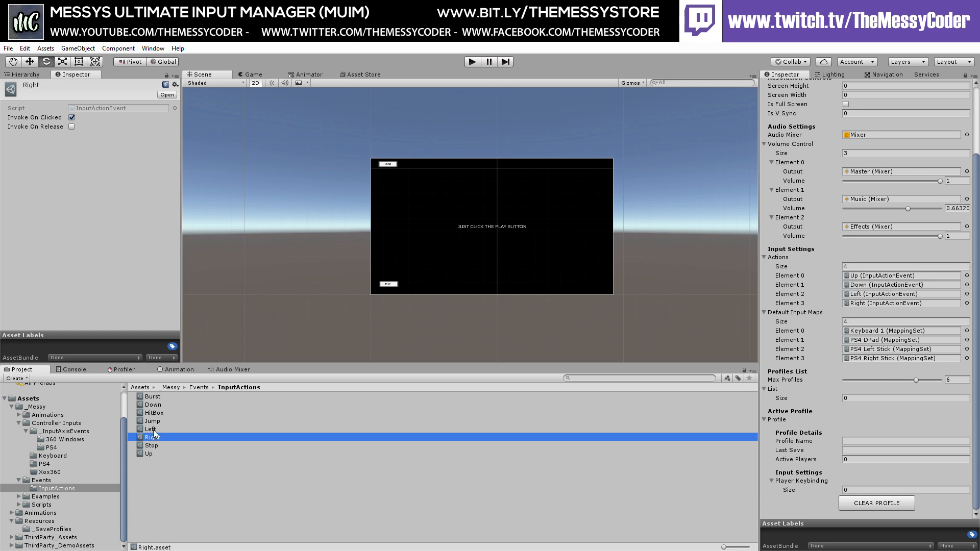
pyautogui.click(151, 421)
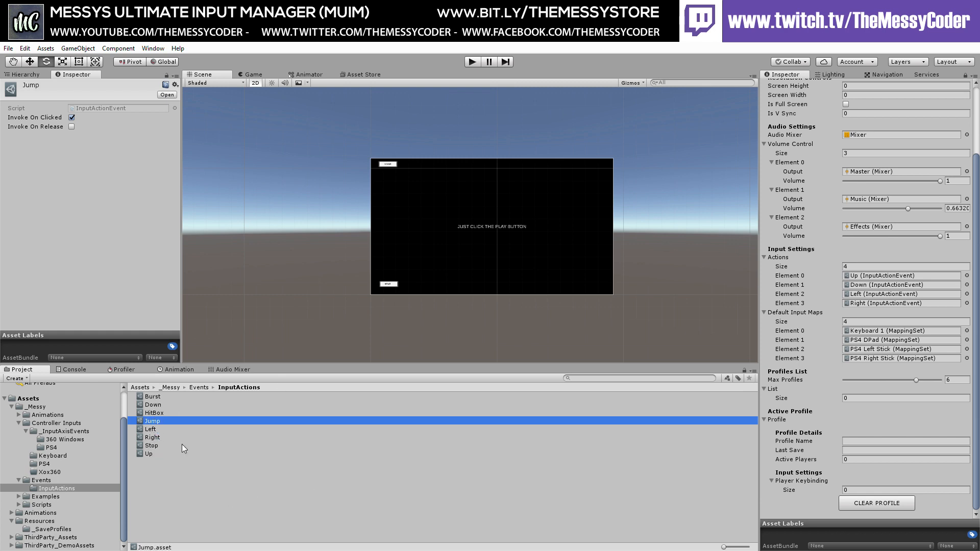
pyautogui.moveTo(51, 458)
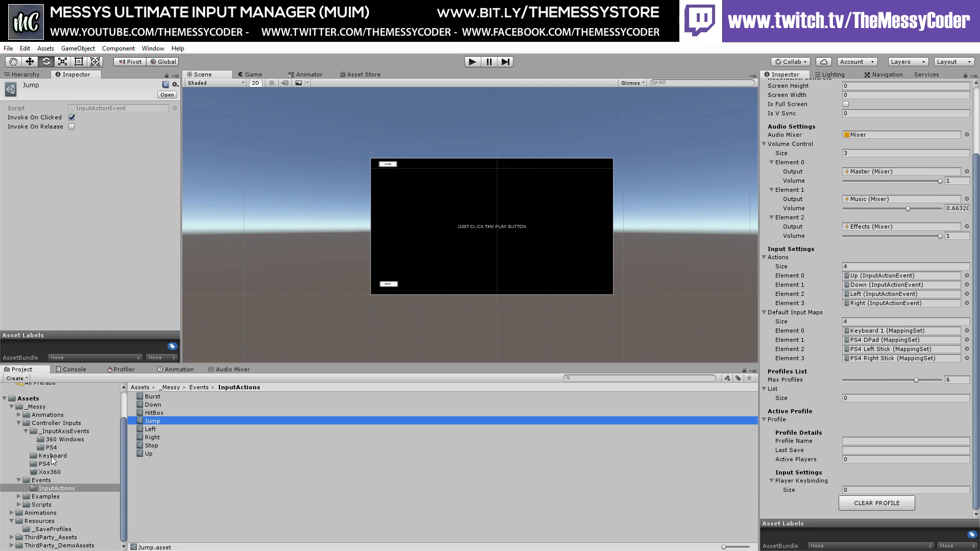
pyautogui.moveTo(56, 444)
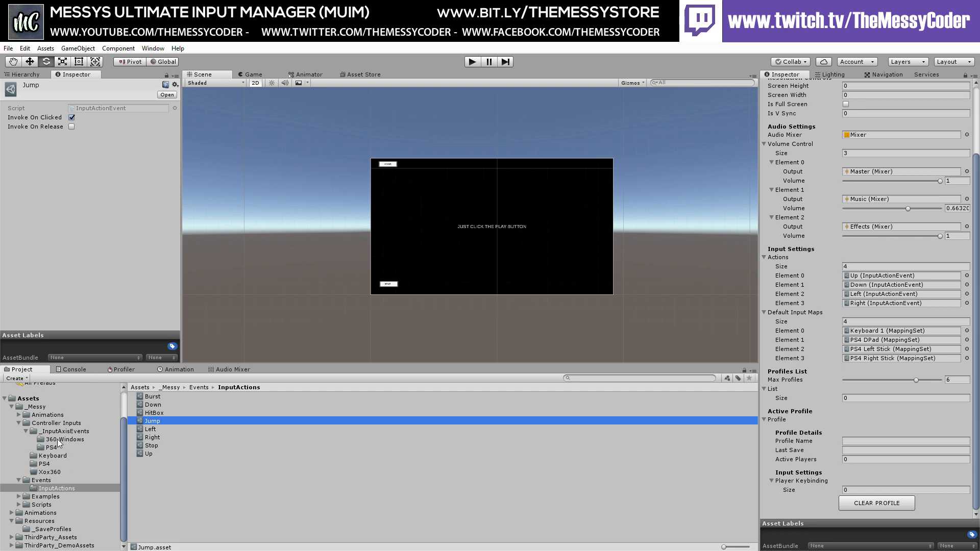
# Browse the 360 Windows and PS4 axis folders and open PS4 DPad Down's Input Types list.
pyautogui.click(64, 439)
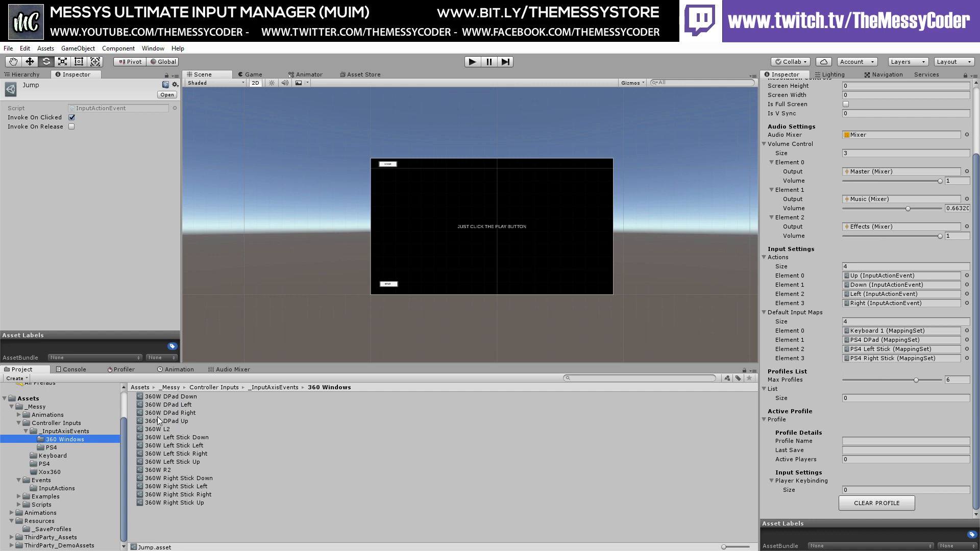
pyautogui.moveTo(173, 476)
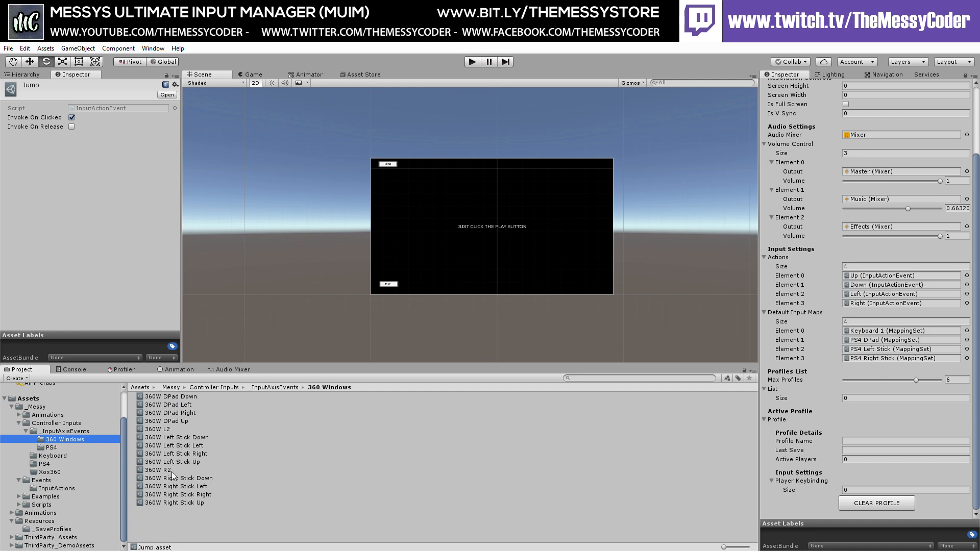
pyautogui.moveTo(173, 429)
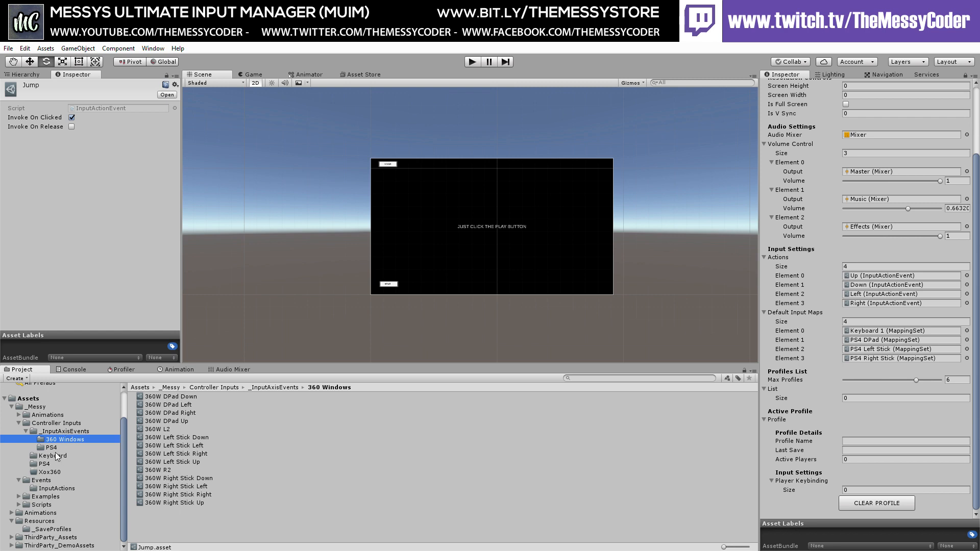
pyautogui.click(51, 447)
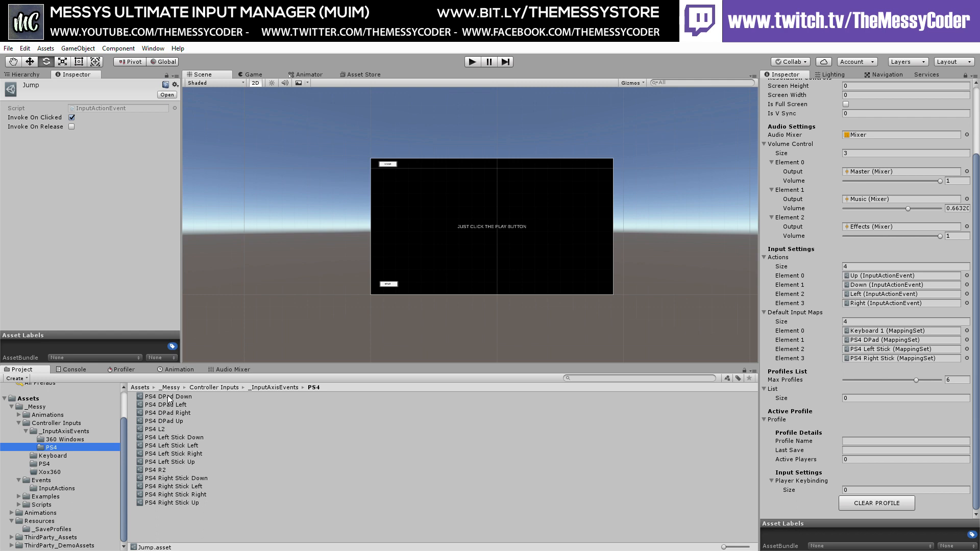
pyautogui.click(168, 396)
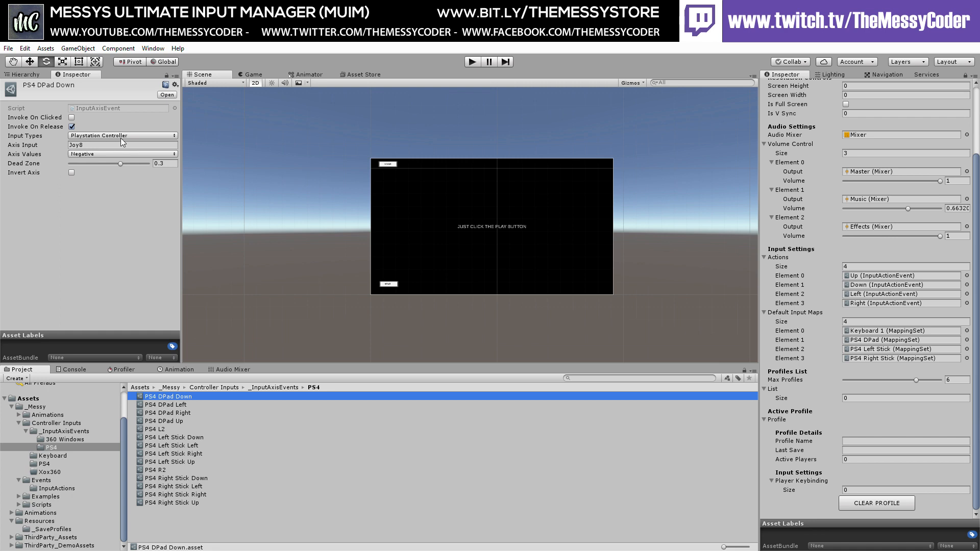
pyautogui.click(122, 136)
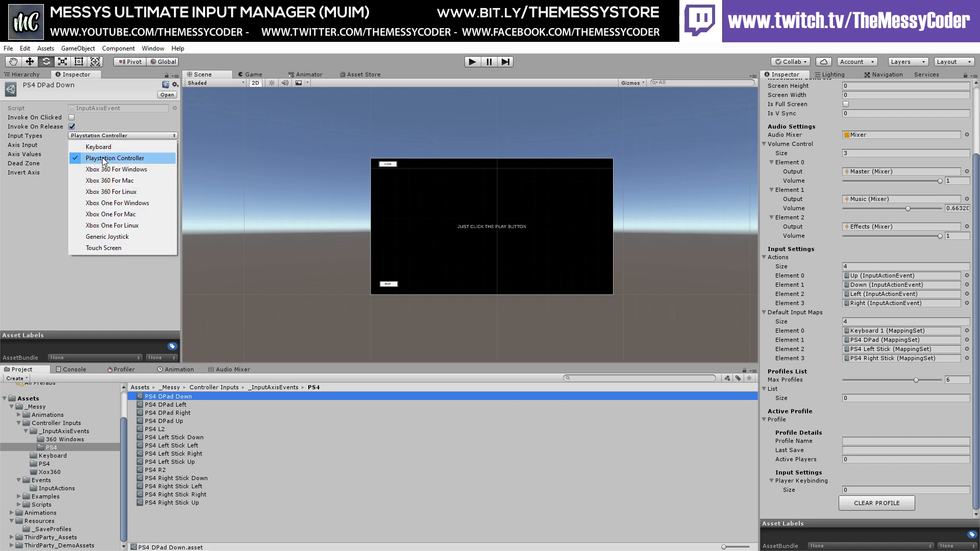
# Keep Playstation Controller as PS4 DPad Down's input type, then view PS4 DPad Up.
pyautogui.click(113, 157)
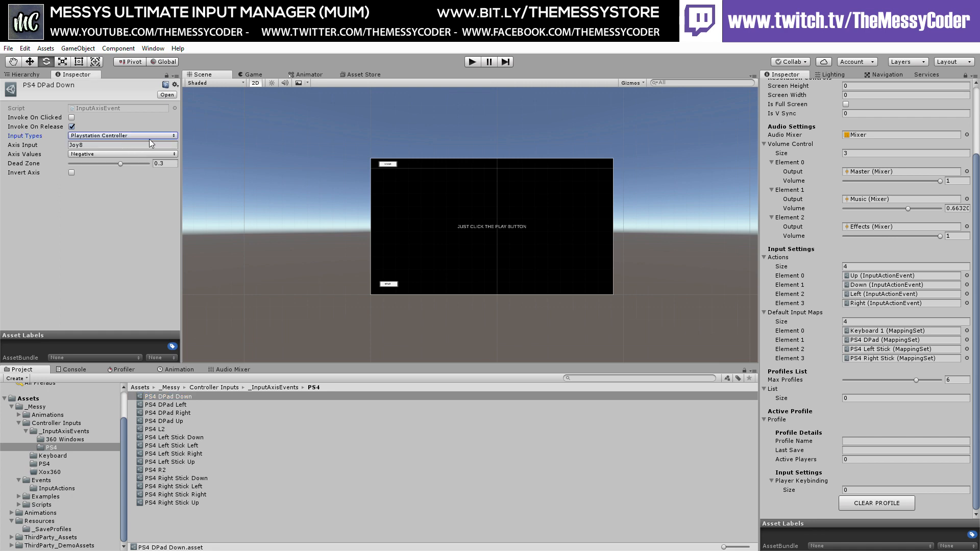
pyautogui.moveTo(194, 168)
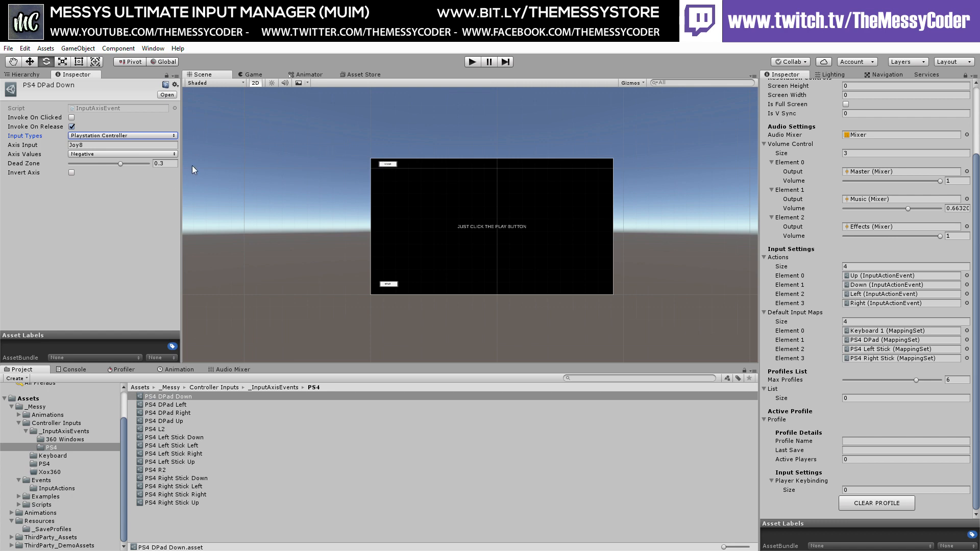
pyautogui.moveTo(202, 331)
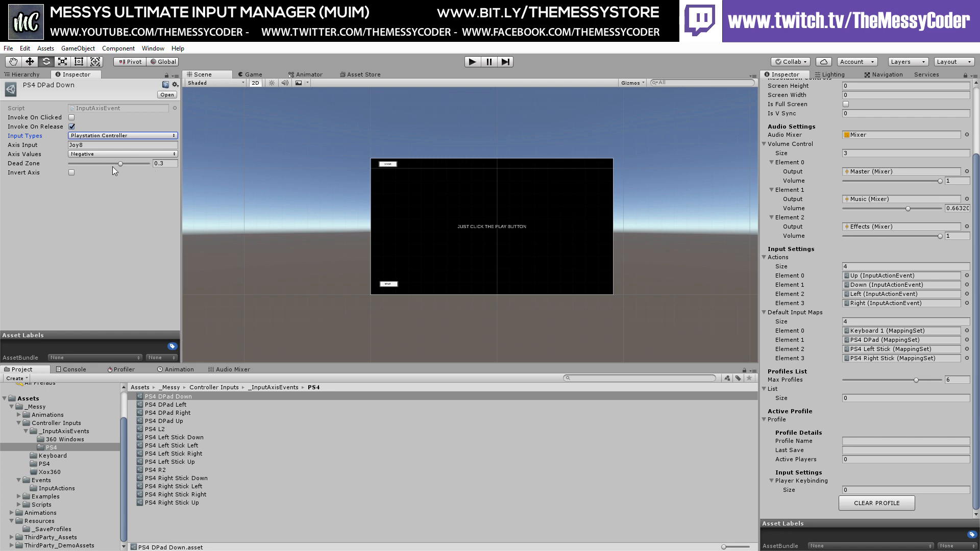
pyautogui.moveTo(113, 164)
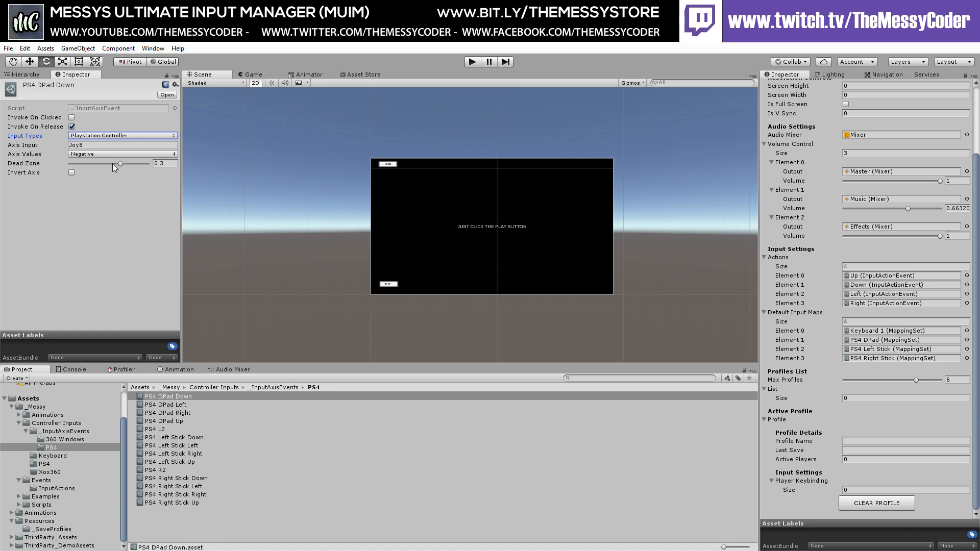
pyautogui.moveTo(97, 155)
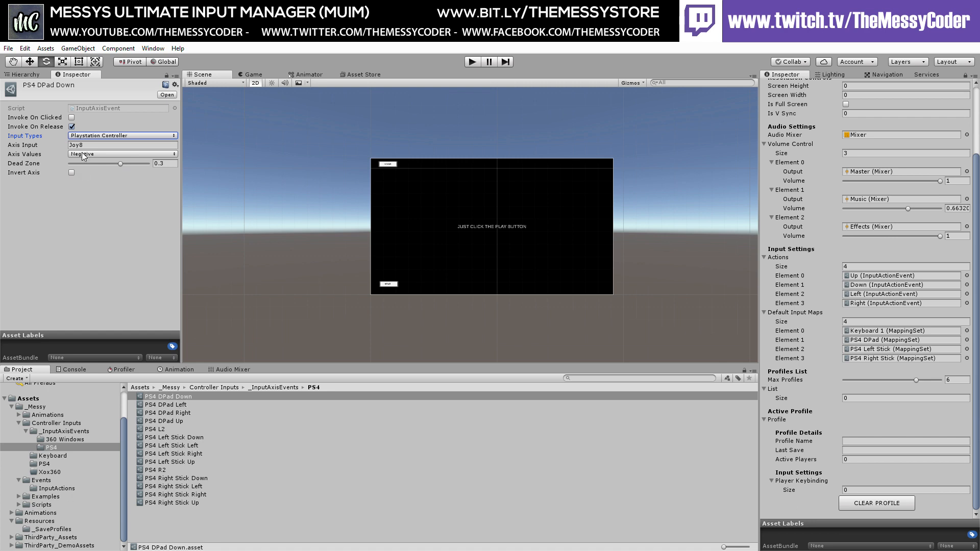
pyautogui.click(166, 421)
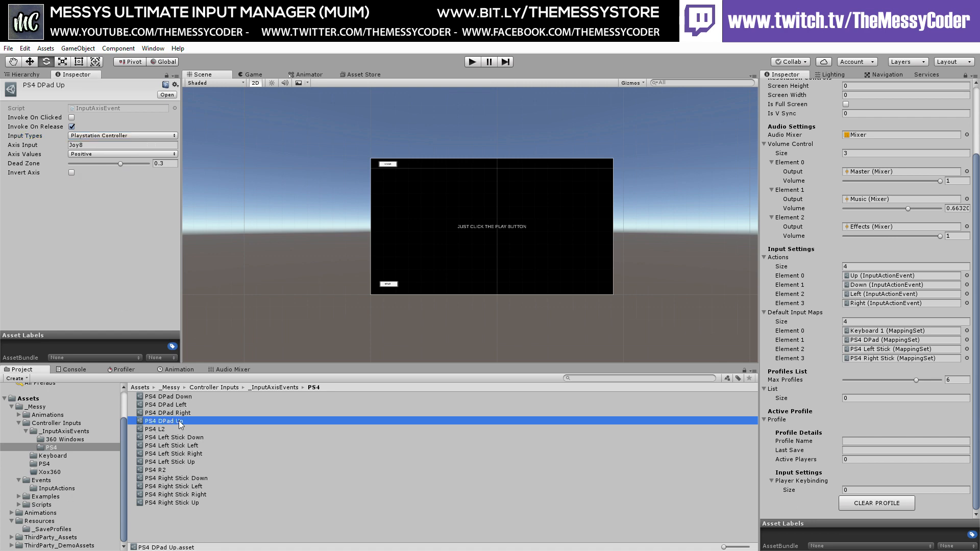
# View PS4 DPad Left, Right, Up, R2 and L2, then open the Keyboard mappings.
pyautogui.click(166, 405)
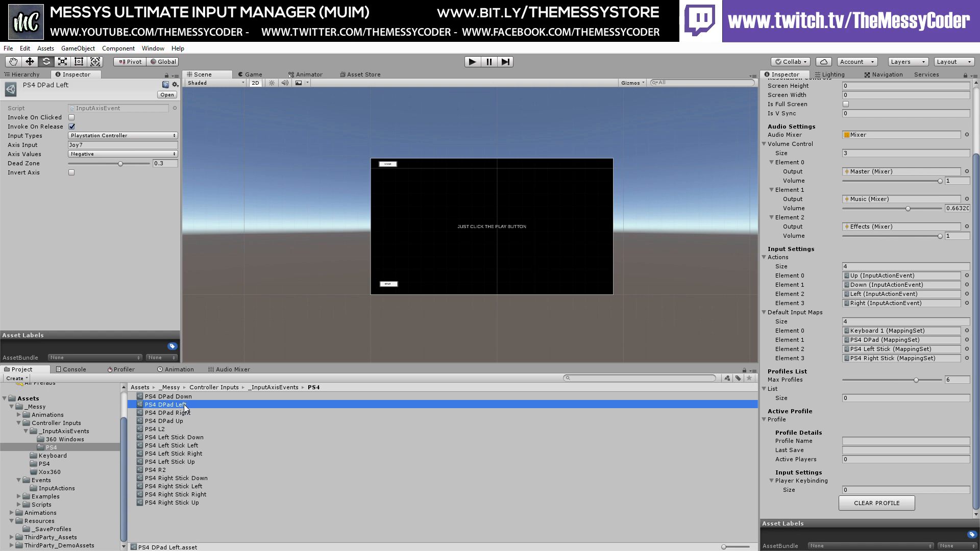
pyautogui.click(167, 412)
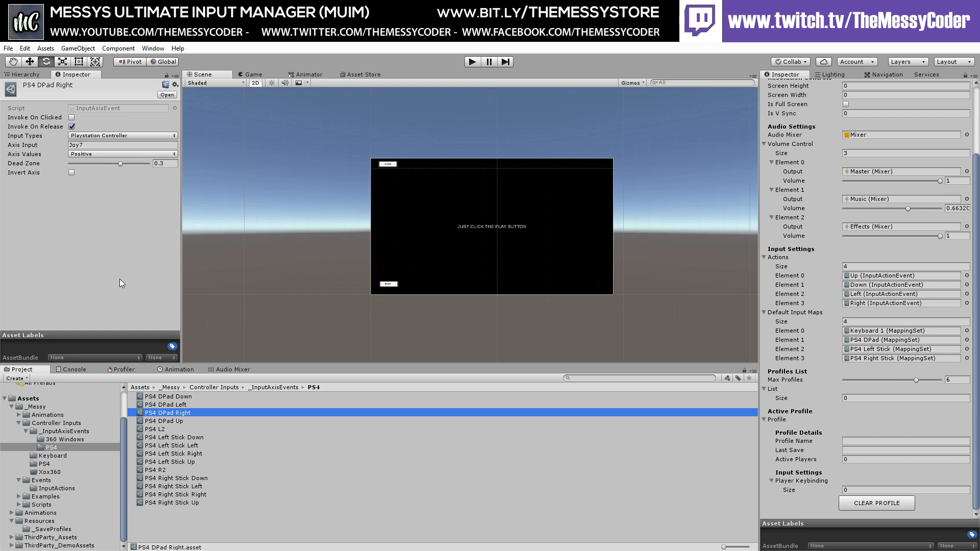
pyautogui.moveTo(183, 424)
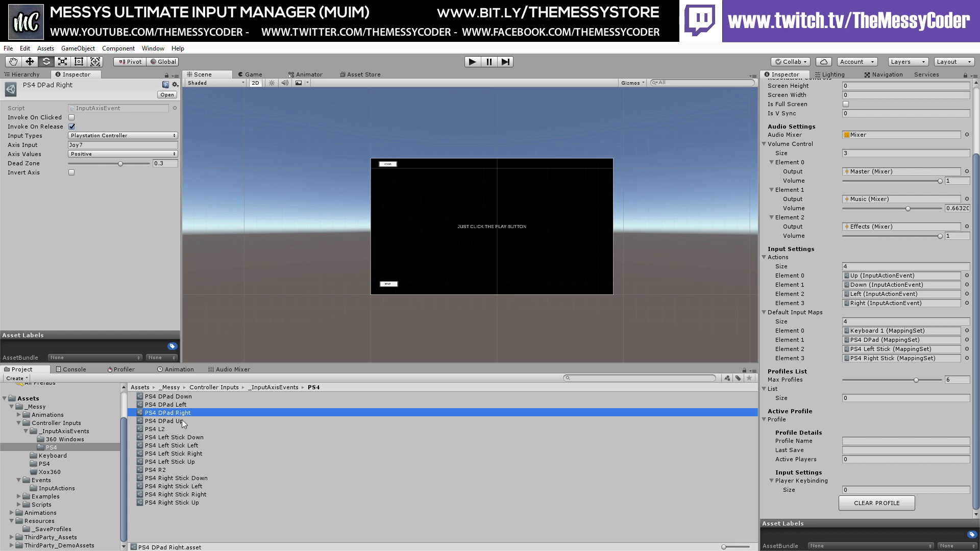
pyautogui.click(164, 420)
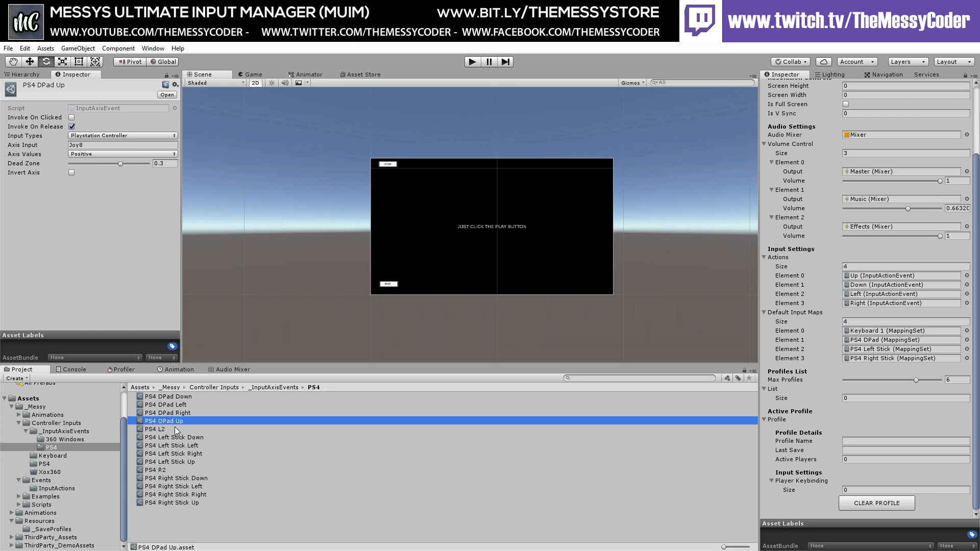
pyautogui.click(158, 469)
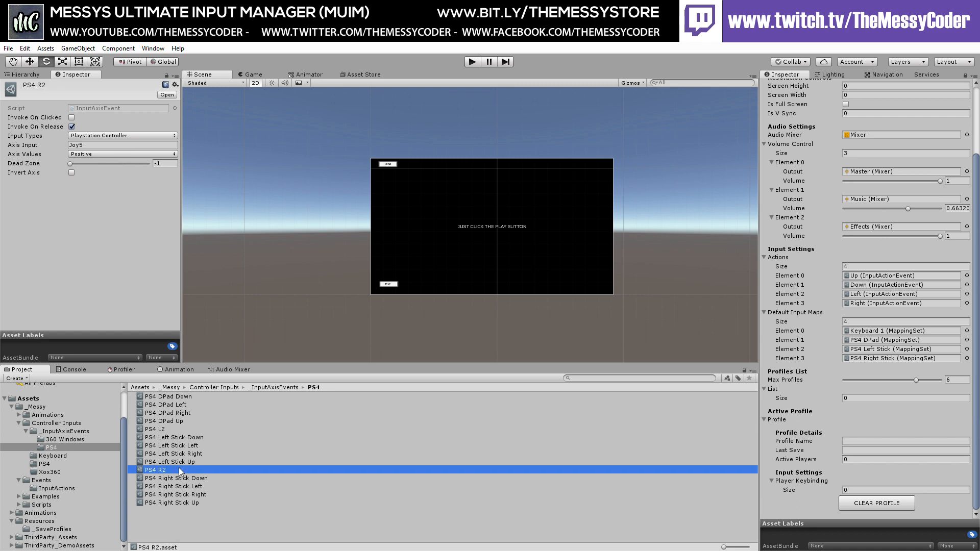
pyautogui.click(155, 428)
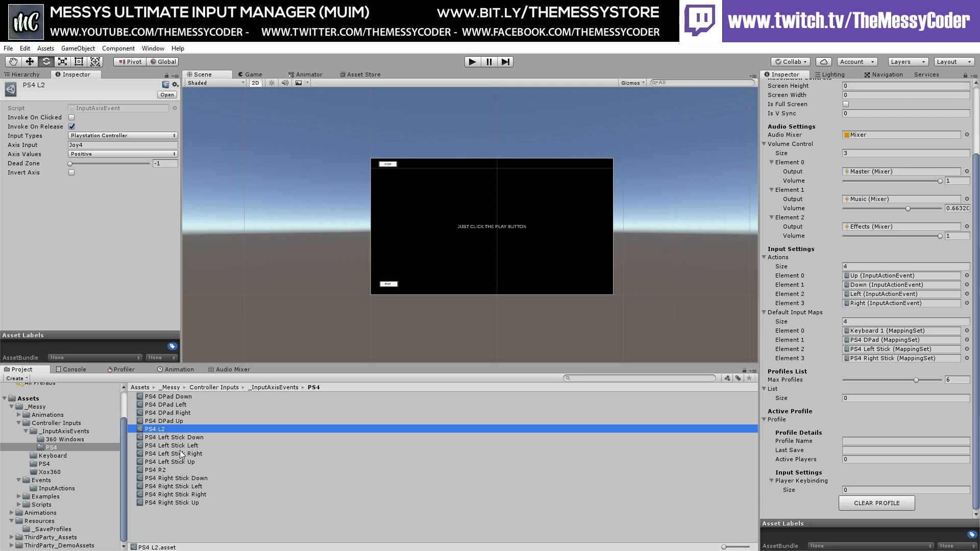
pyautogui.moveTo(169, 478)
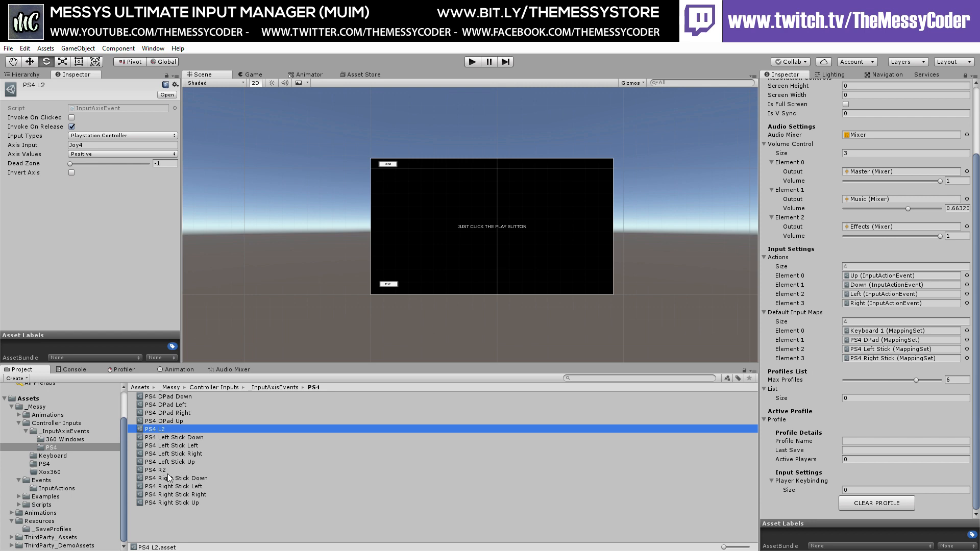
pyautogui.moveTo(176, 473)
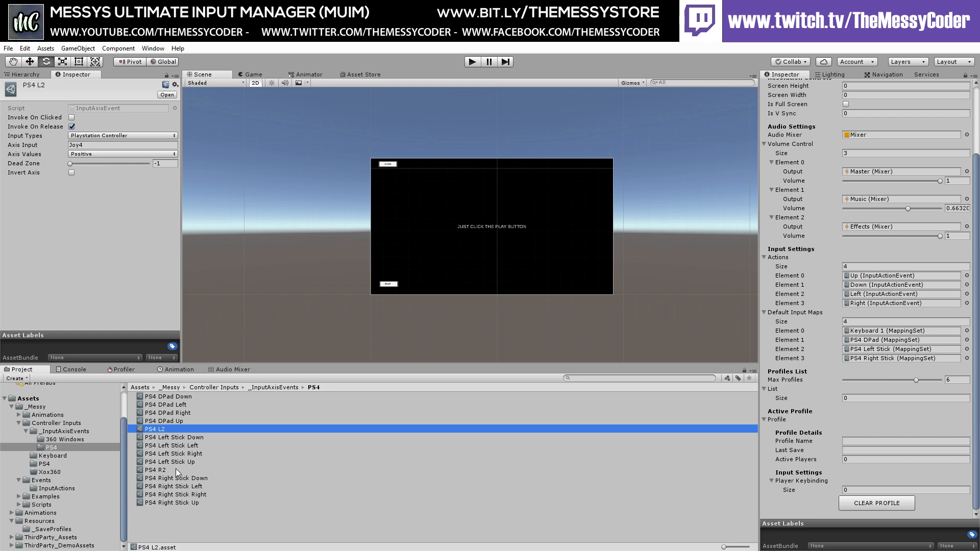
pyautogui.moveTo(172, 445)
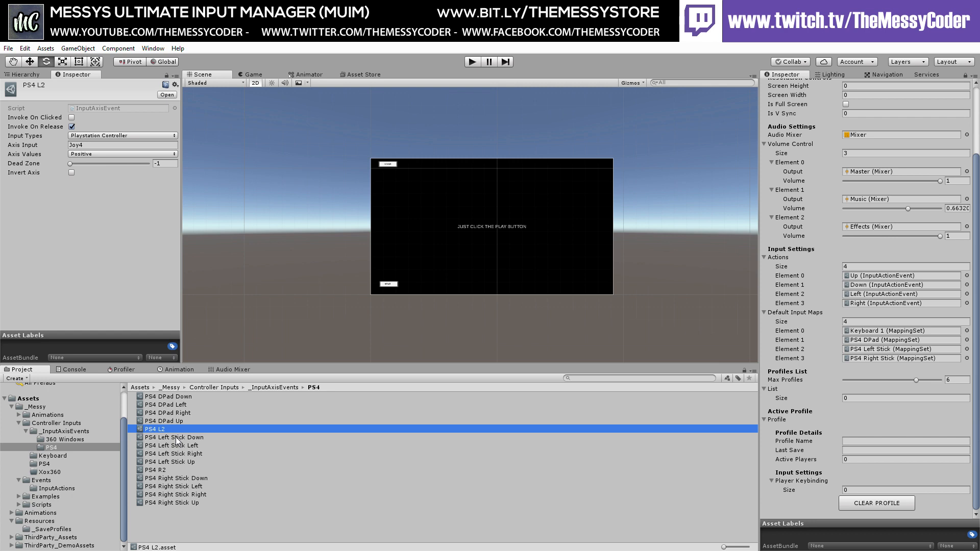
pyautogui.moveTo(77, 448)
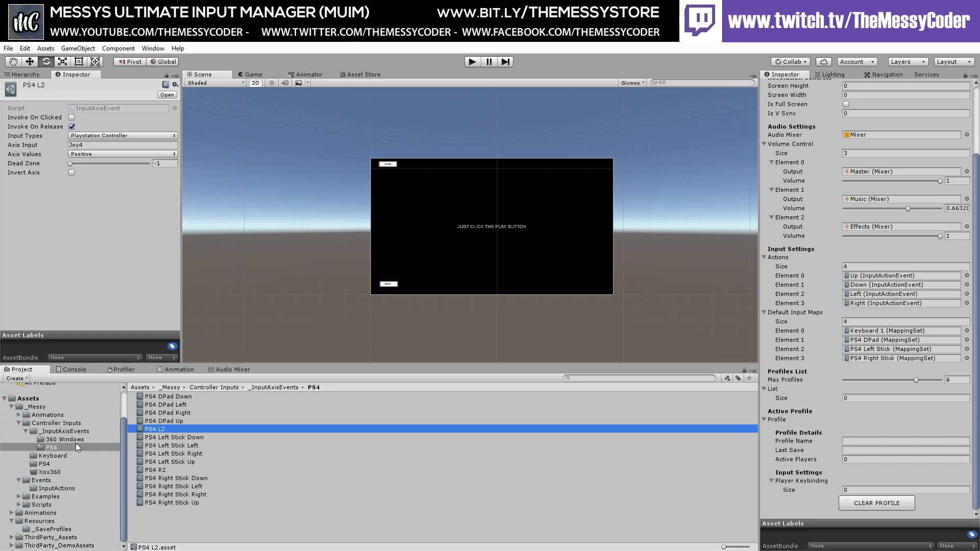
pyautogui.click(51, 455)
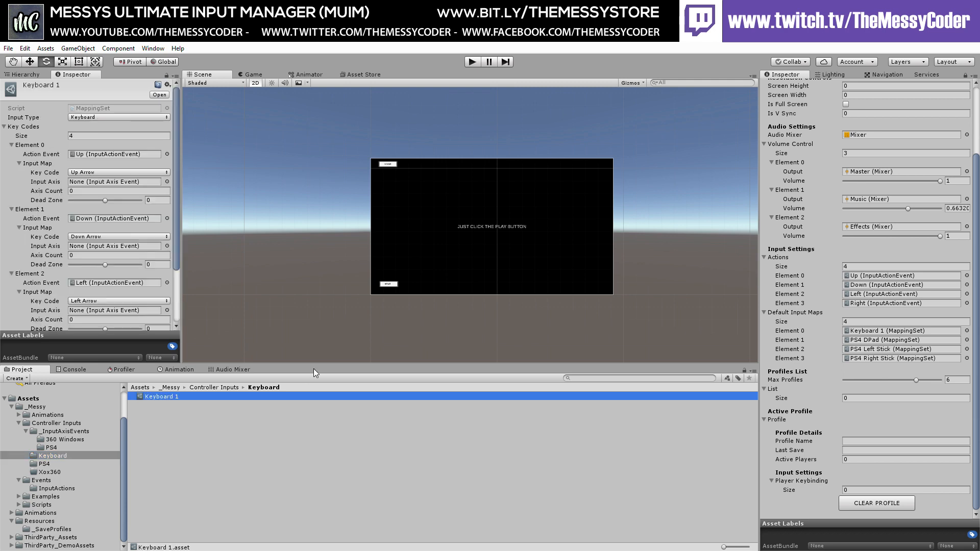
pyautogui.moveTo(109, 127)
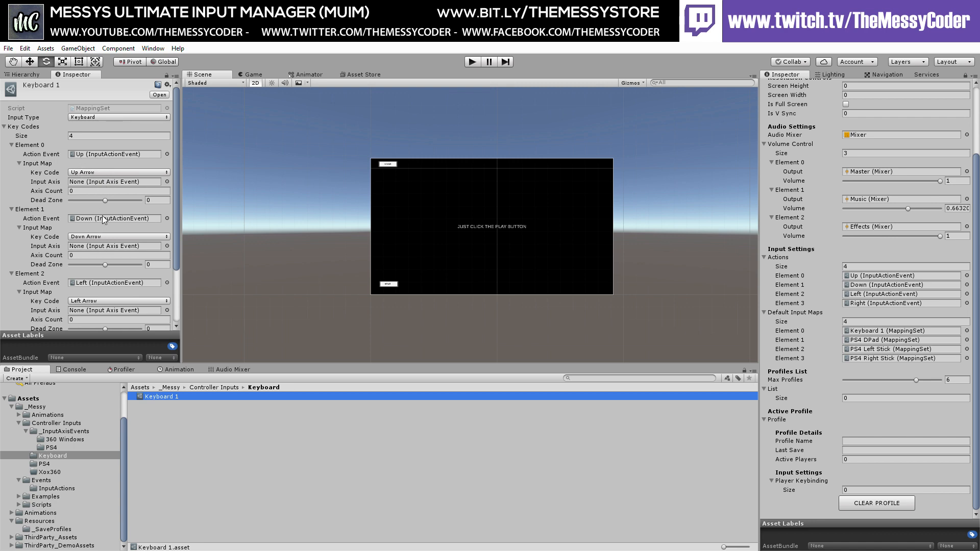
pyautogui.moveTo(114, 245)
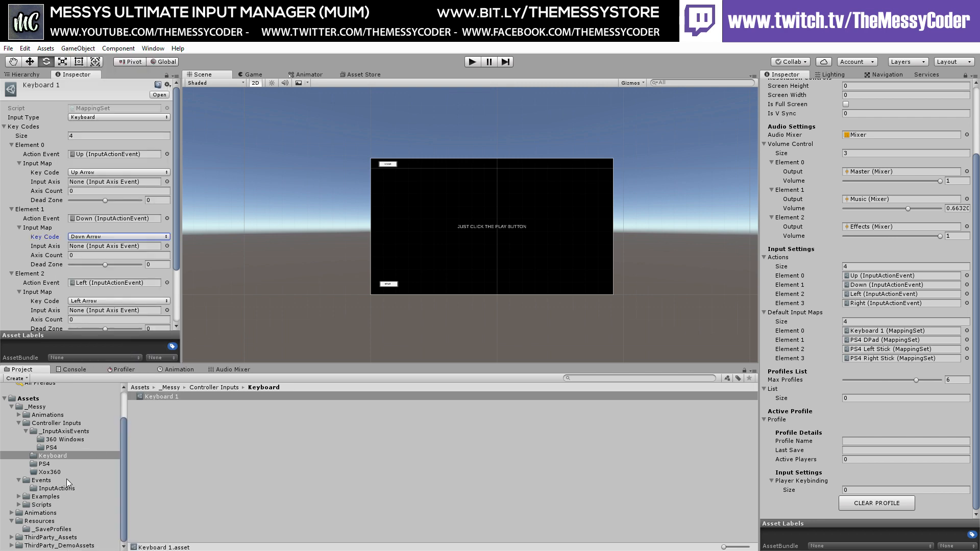
# Open the PS4 controller mapping sets after reviewing Keyboard 1's arrow keys.
pyautogui.click(165, 396)
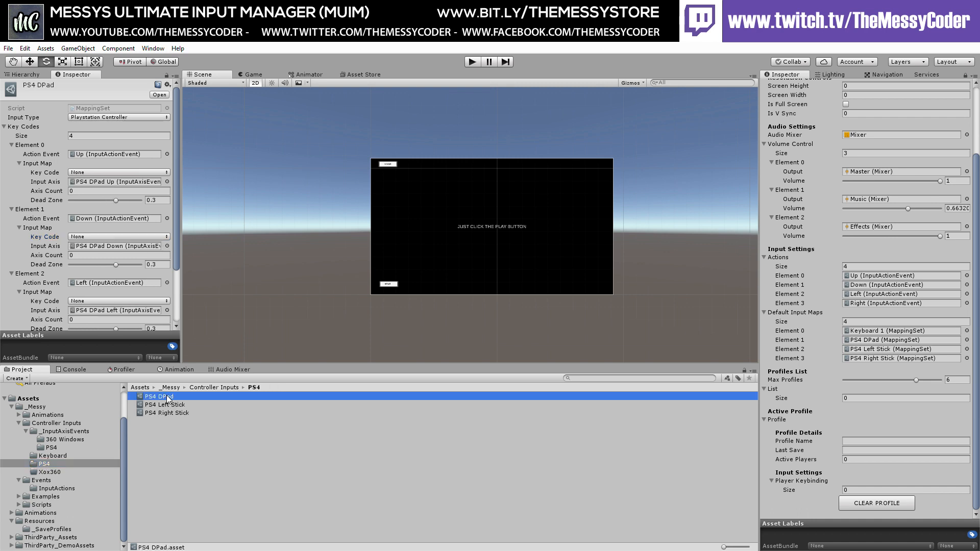
# View the PS4 DPad mapping set, then return to the Start scene's Hierarchy.
pyautogui.click(165, 412)
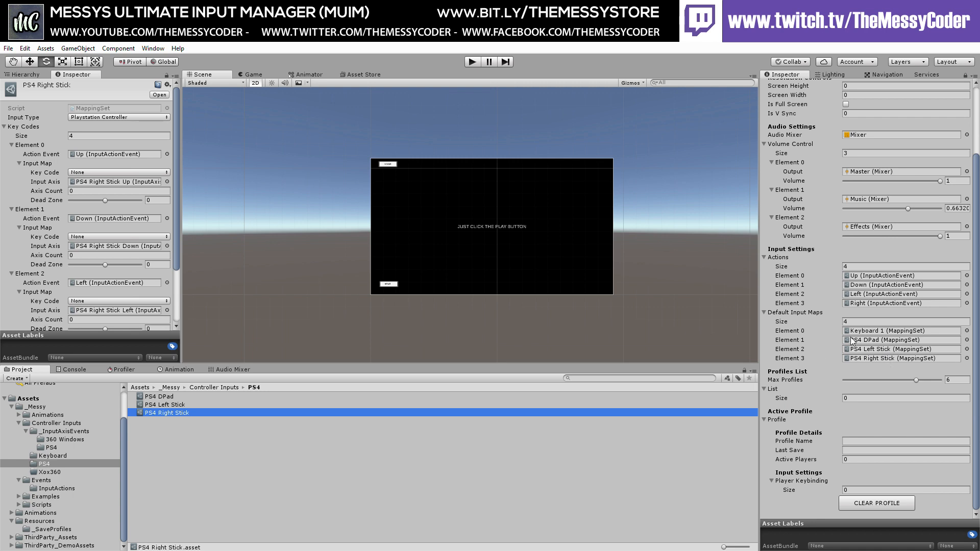
pyautogui.moveTo(909, 348)
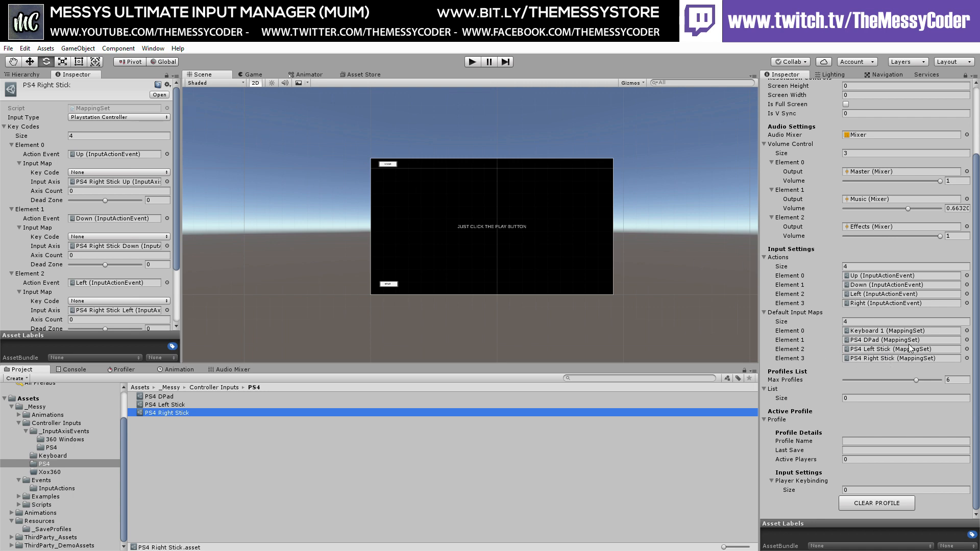
pyautogui.moveTo(911, 349)
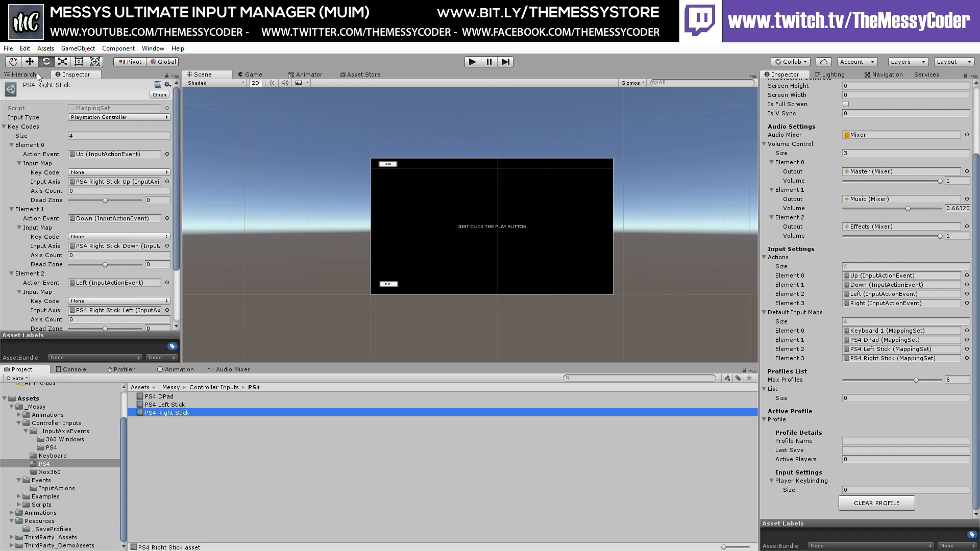
pyautogui.click(471, 61)
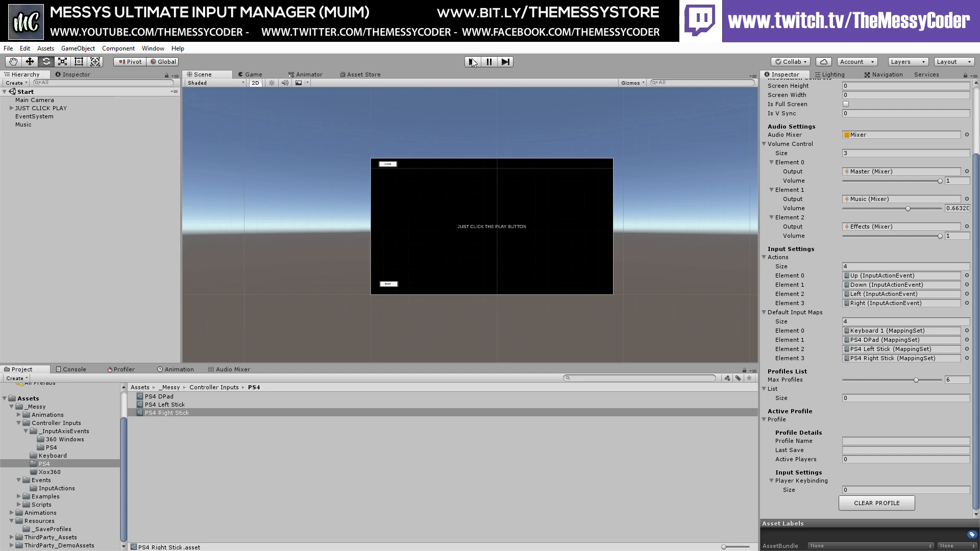
# Enter Play mode to reach the Select Your Profile screen and start naming a new profile.
pyautogui.click(471, 61)
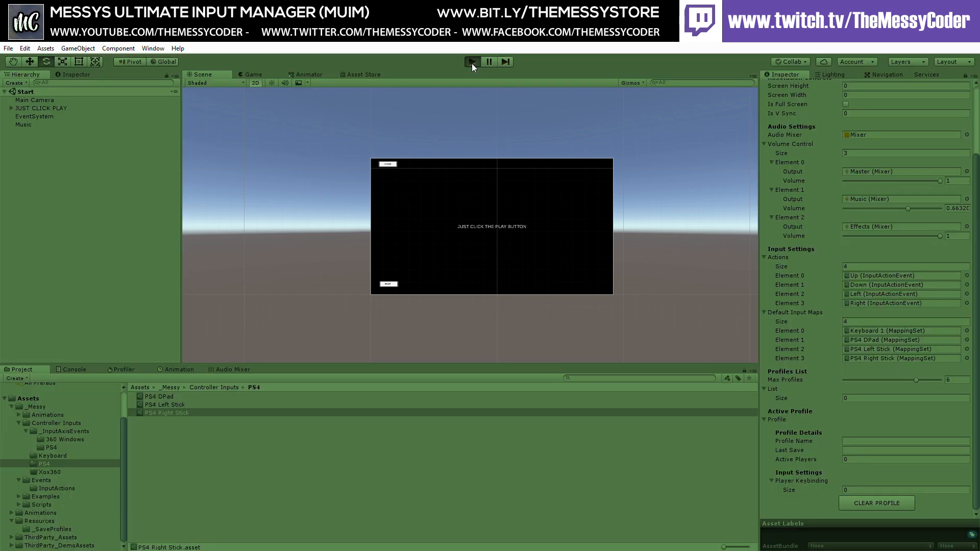
pyautogui.click(471, 62)
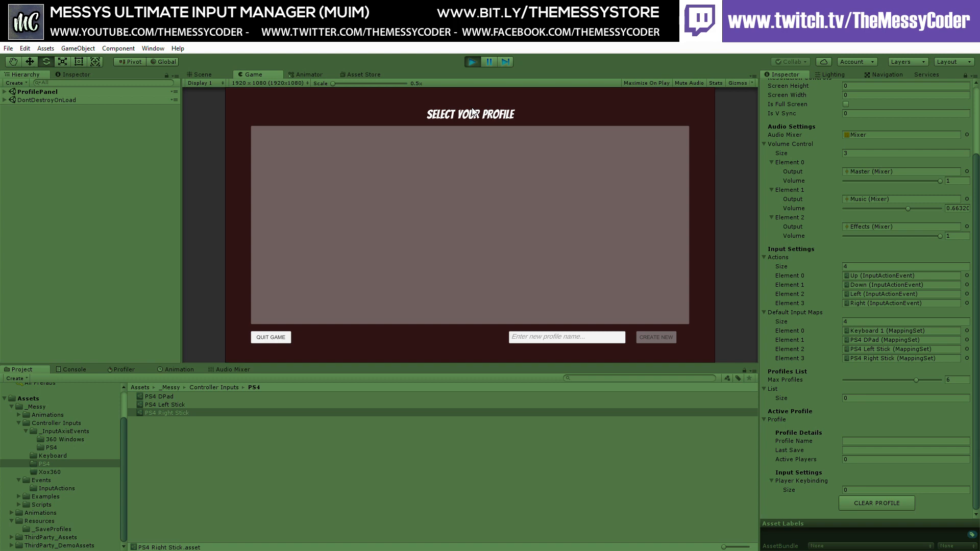
pyautogui.moveTo(598, 342)
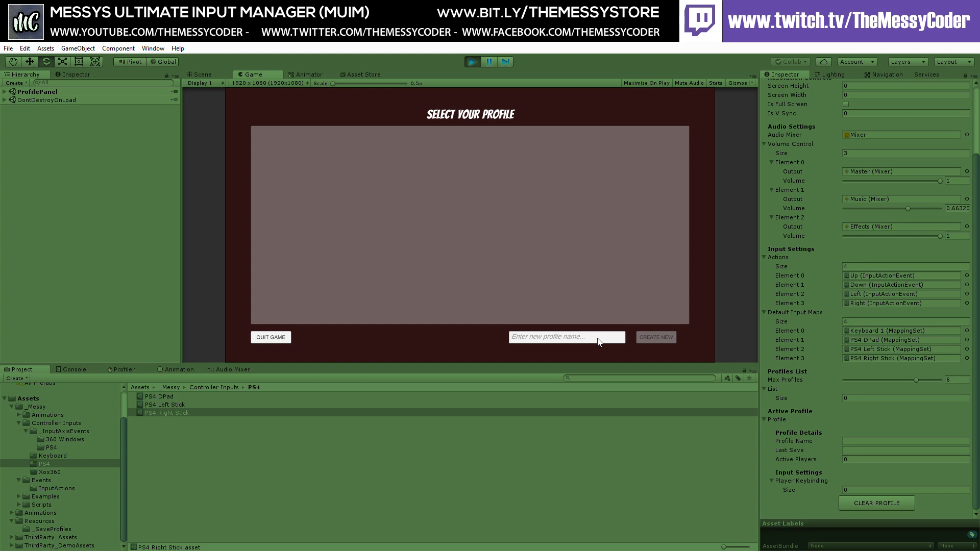
pyautogui.click(655, 337)
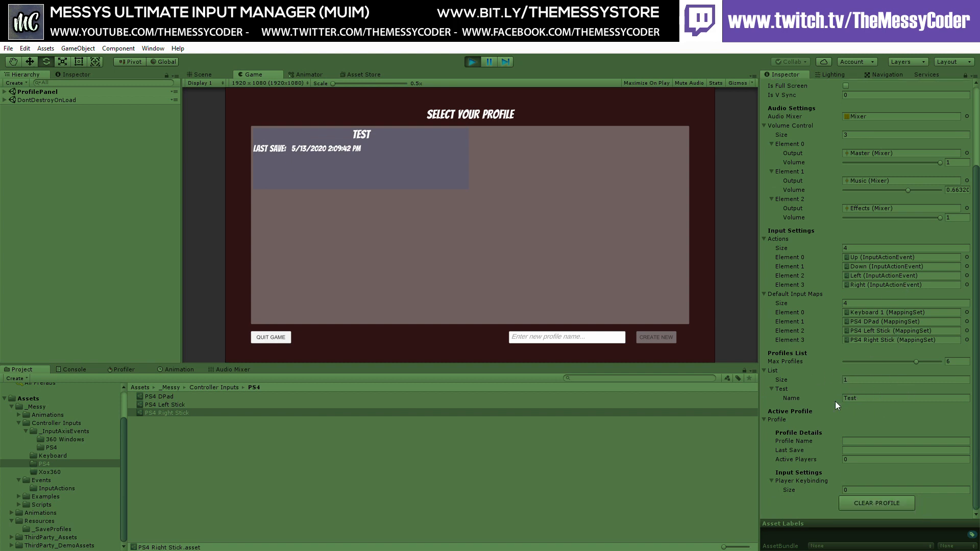
pyautogui.moveTo(414, 256)
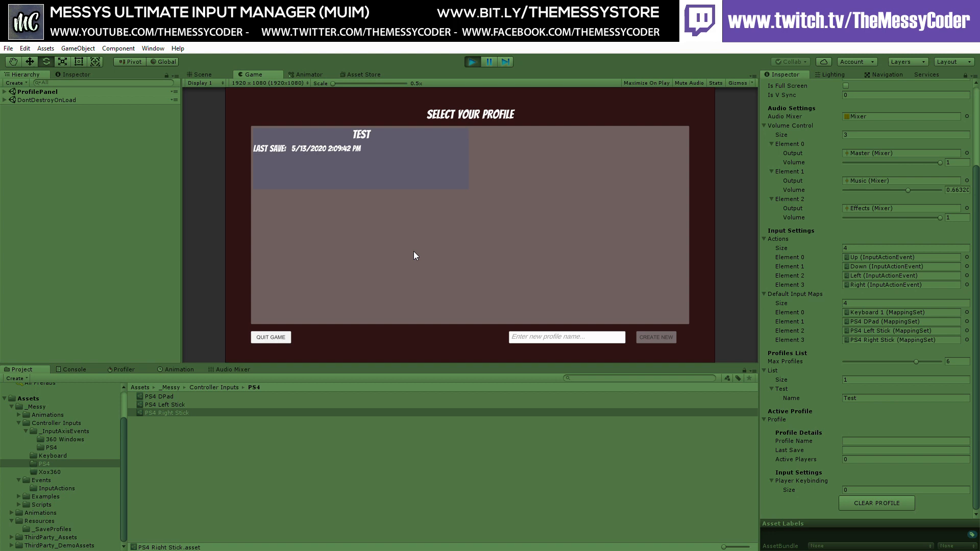
pyautogui.moveTo(394, 148)
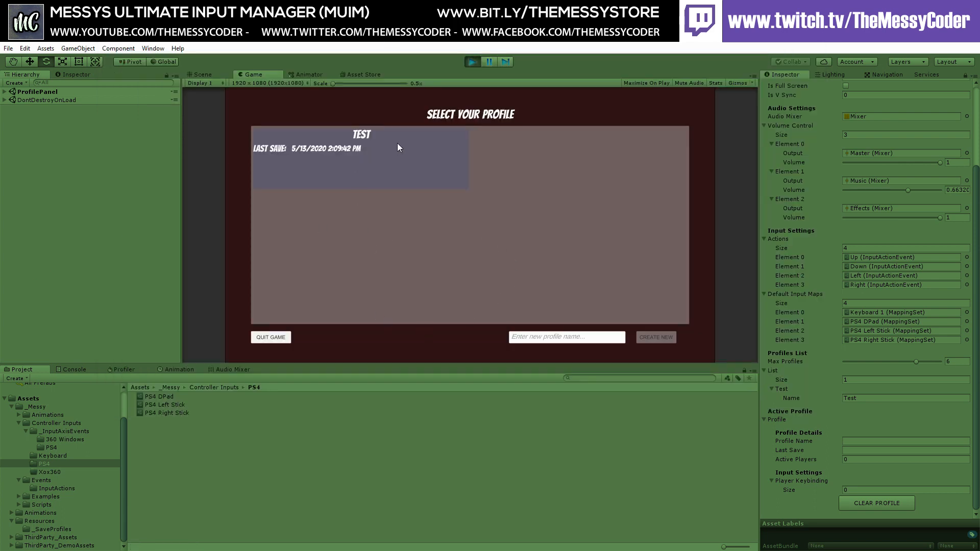
# Load the Test profile and rebind player one's Down and Left actions.
pyautogui.click(361, 158)
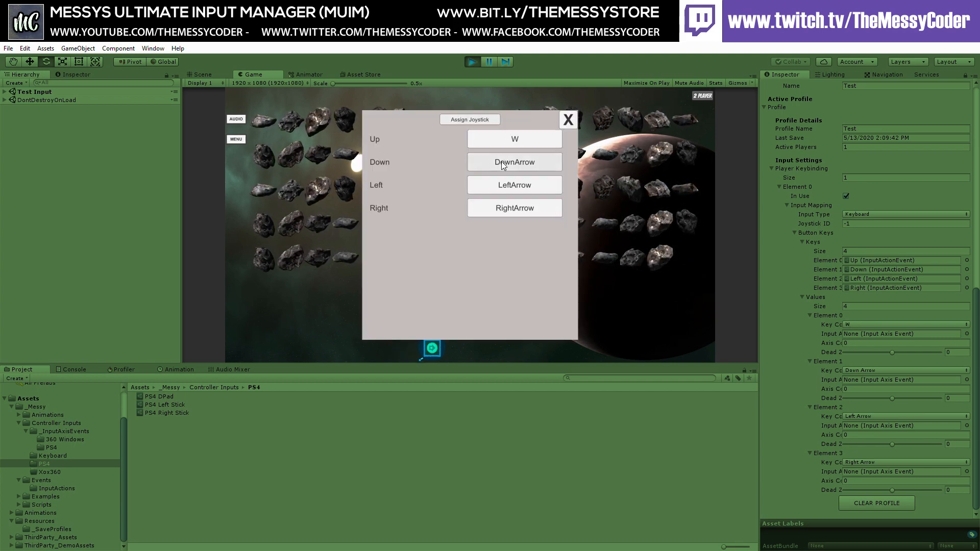
pyautogui.click(513, 161)
pyautogui.write('S')
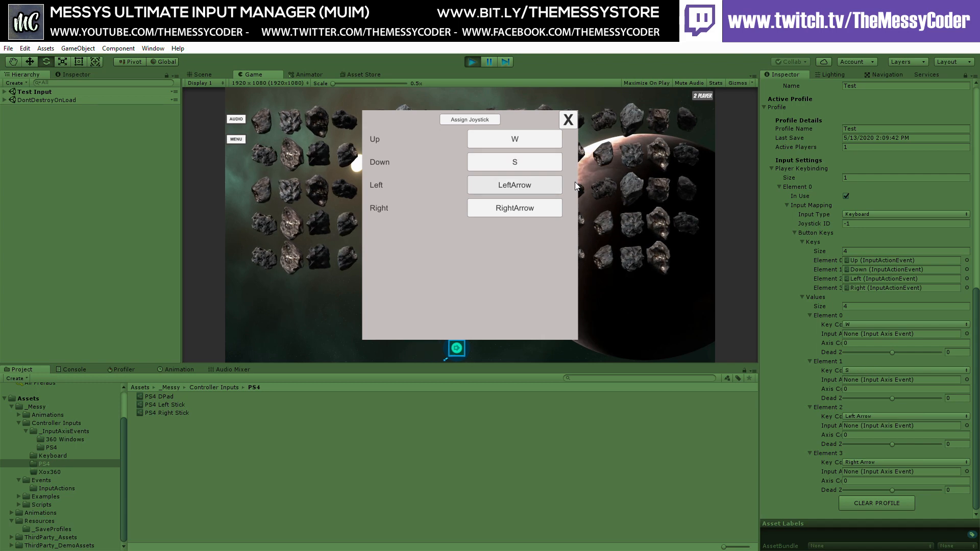
pyautogui.click(514, 208)
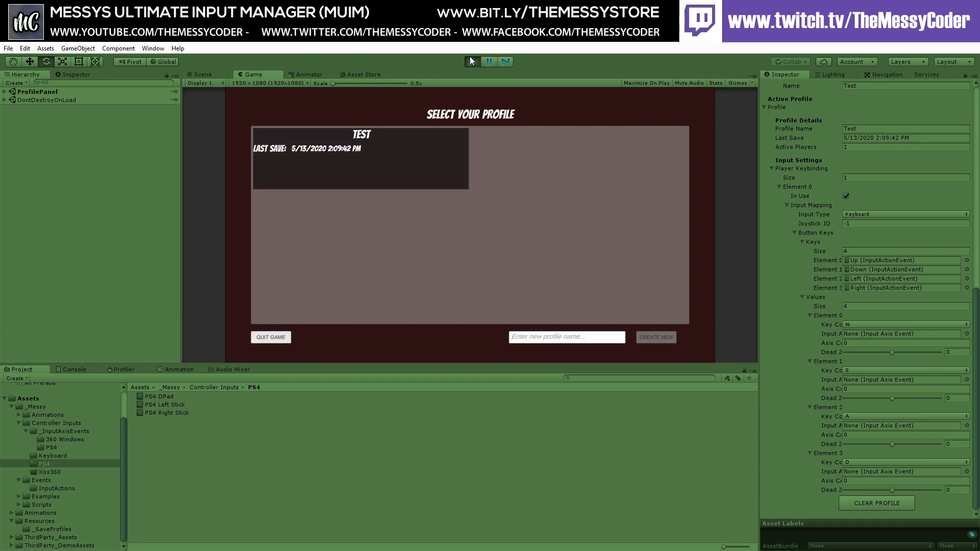
# Stop and restart Play mode, loading the saved Test profile.
pyautogui.click(471, 61)
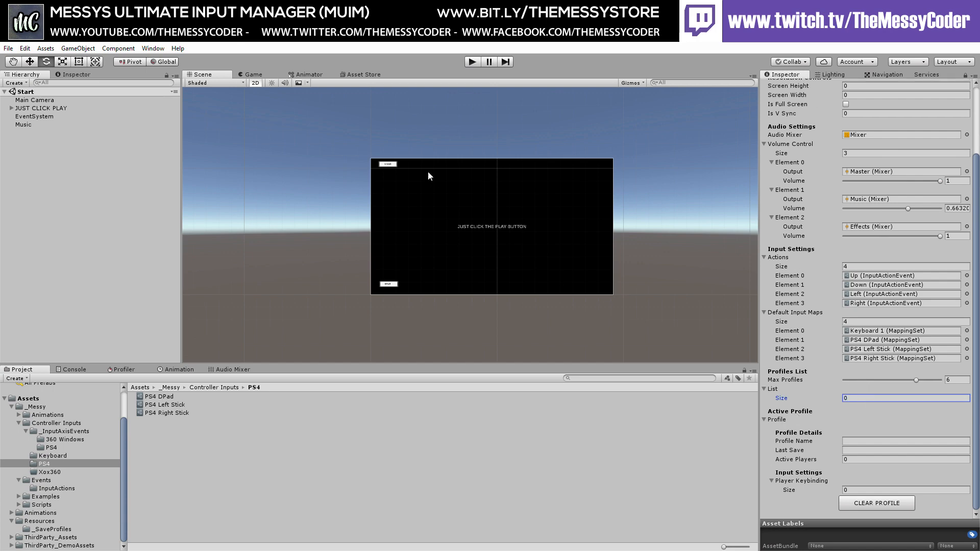
pyautogui.click(471, 61)
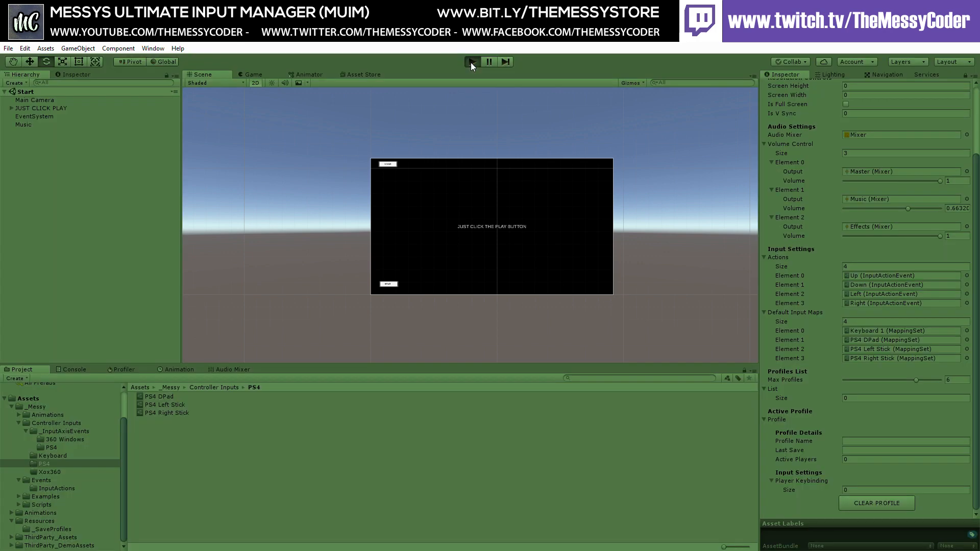
pyautogui.click(471, 62)
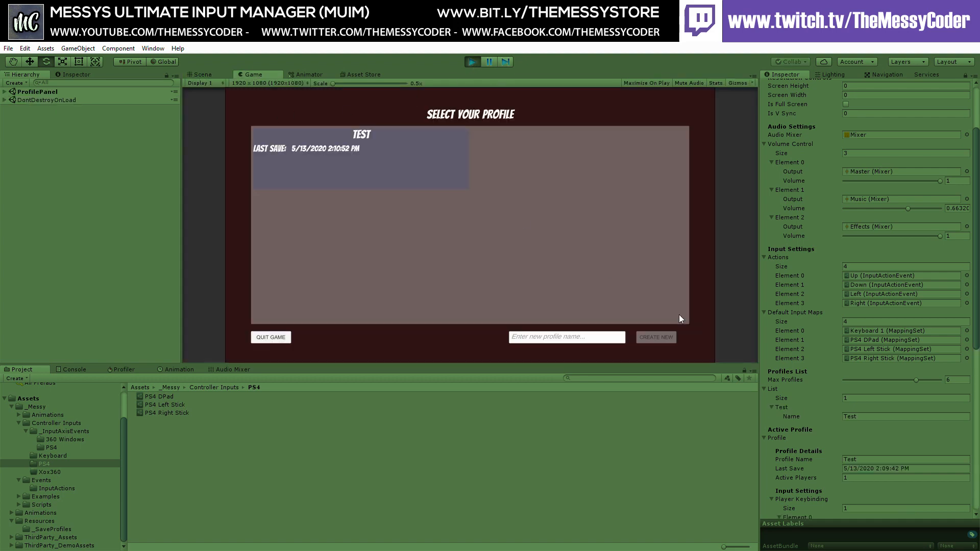
pyautogui.moveTo(400, 164)
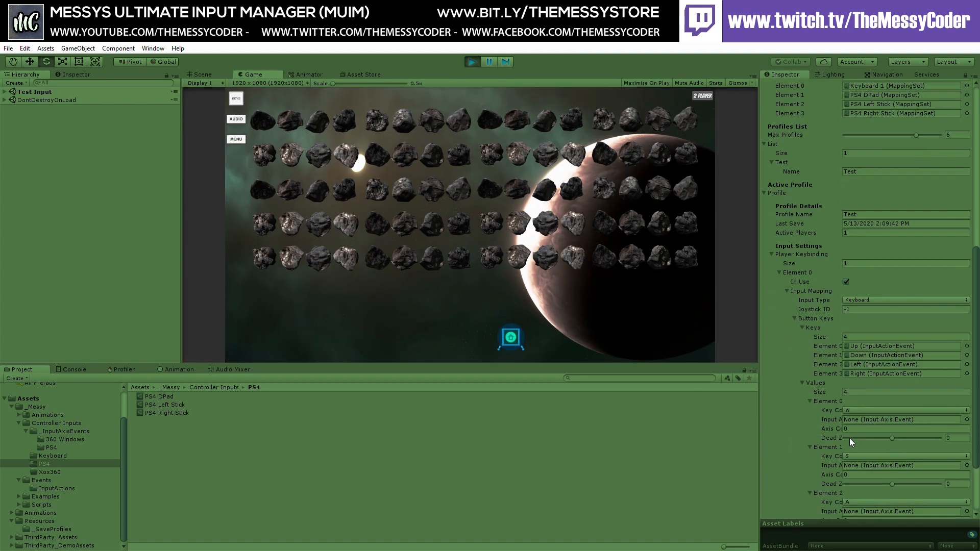
# In the Keys window, assign Joystick 1 to player one and rebind Up and Down.
pyautogui.scroll(-3)
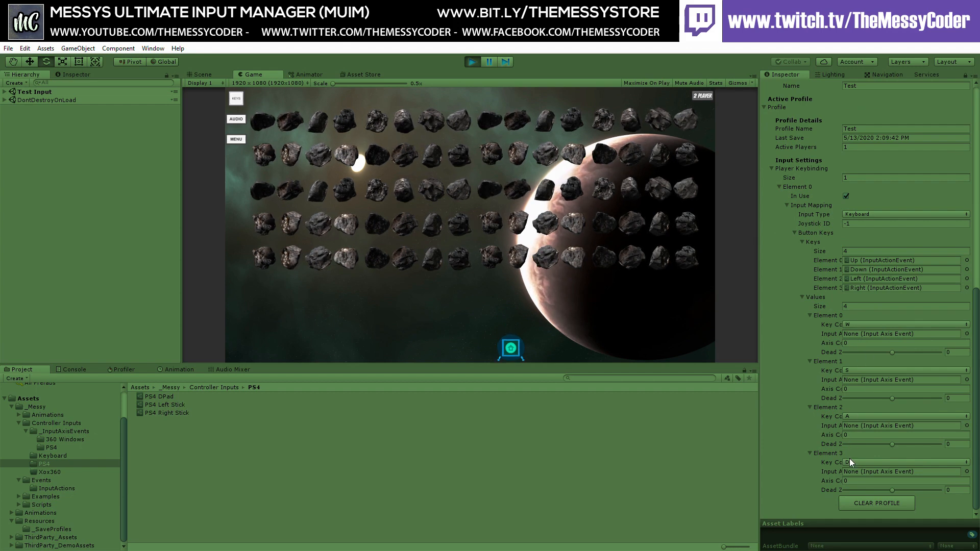
pyautogui.click(236, 97)
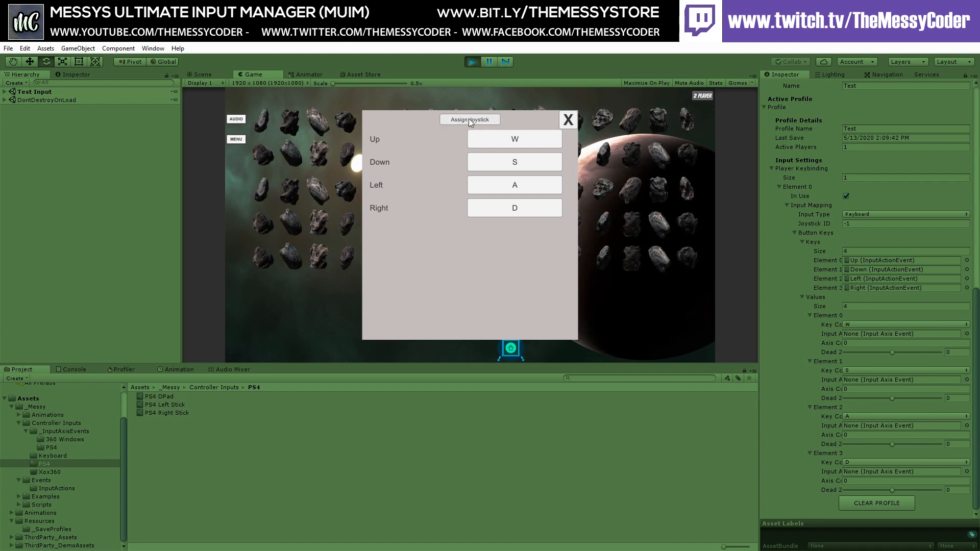
pyautogui.click(469, 120)
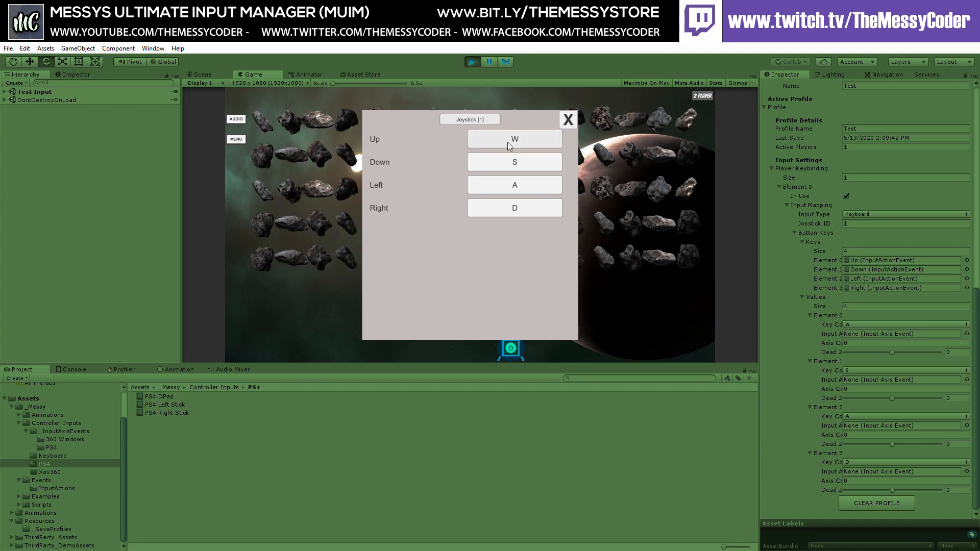
pyautogui.click(514, 139)
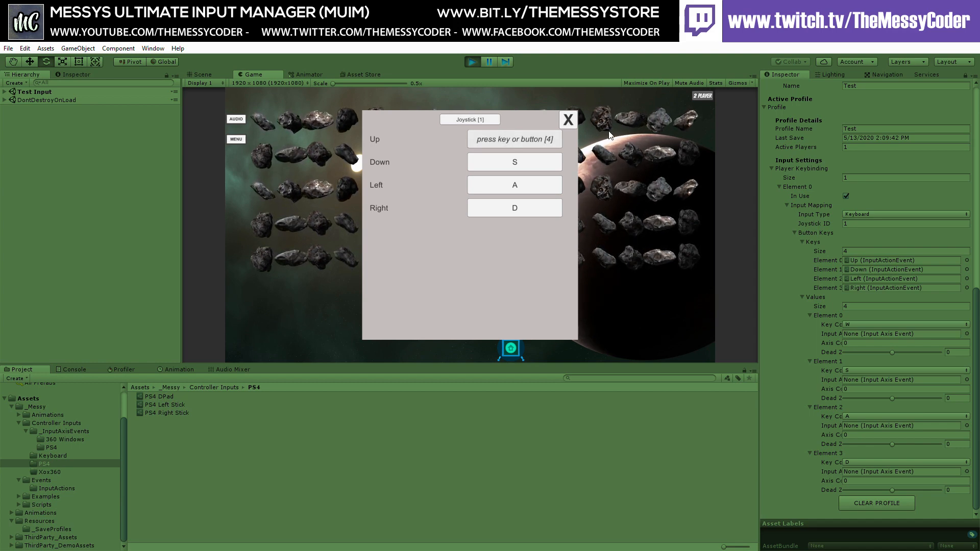
pyautogui.click(514, 162)
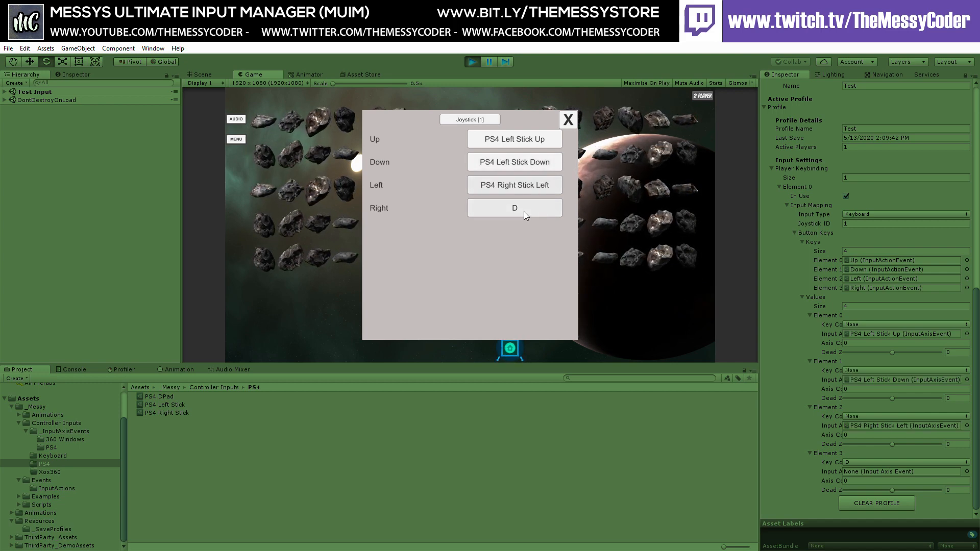
# Bind player one's Left and Right actions to the arrow keys and close the Keys window.
pyautogui.click(514, 208)
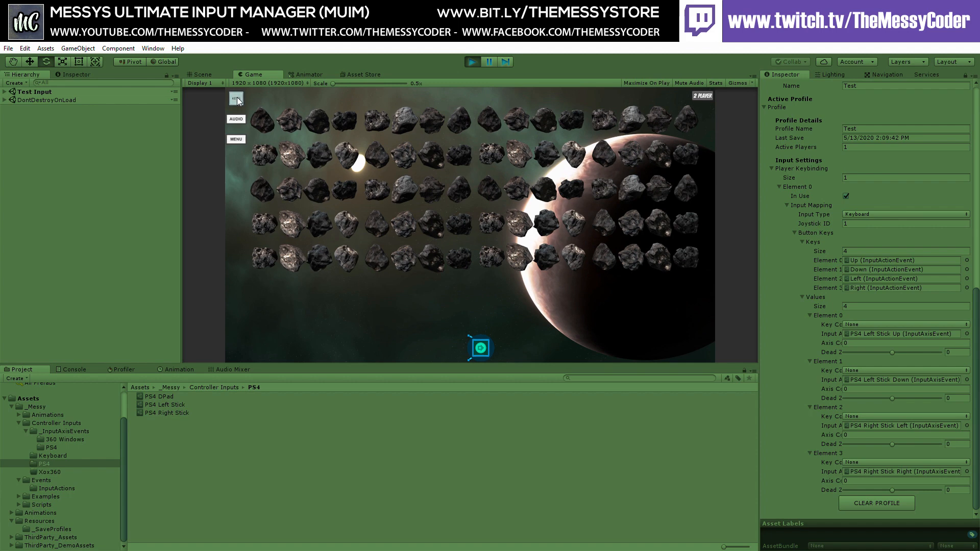
pyautogui.click(236, 98)
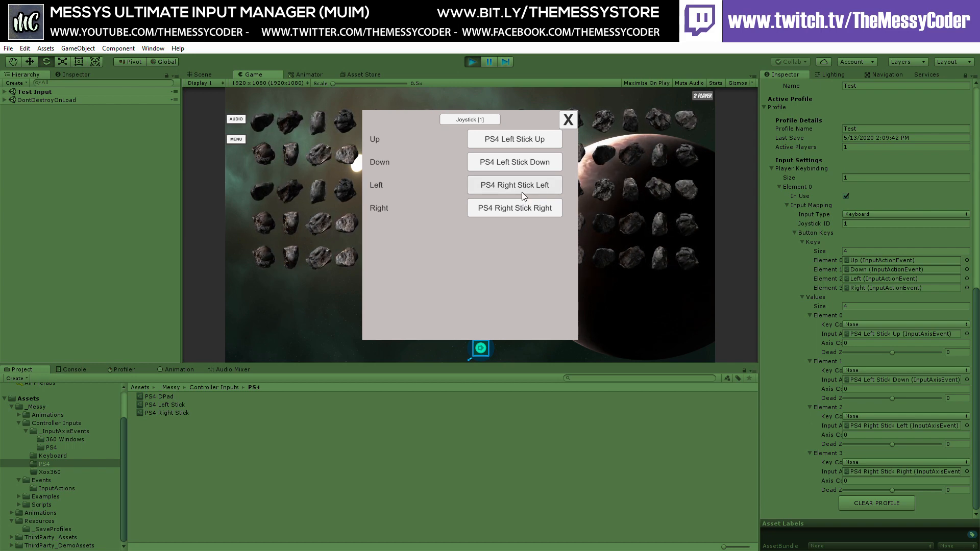
pyautogui.click(514, 185)
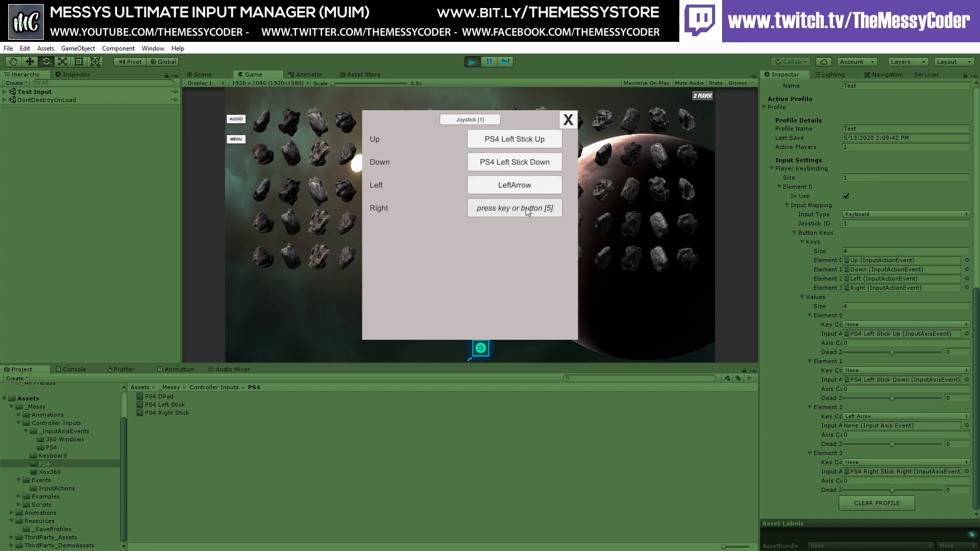
pyautogui.press('Right')
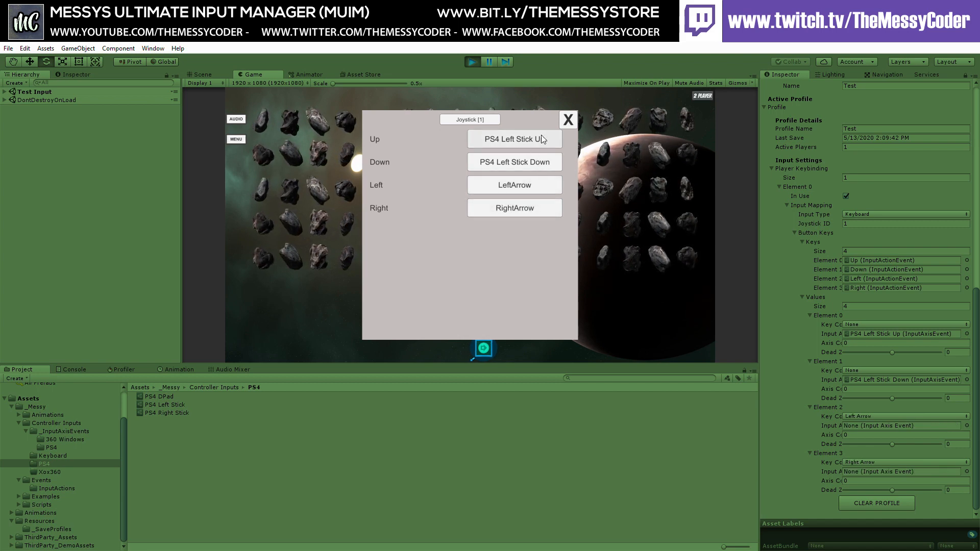
pyautogui.click(566, 120)
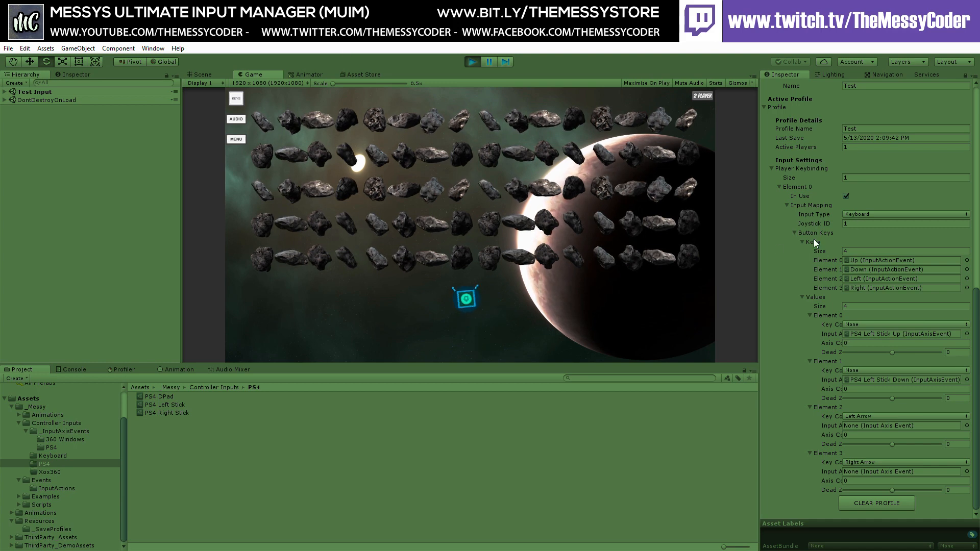
# Reopen the Keys window and rebind player one's Left action toward the PS4 left stick.
pyautogui.click(236, 97)
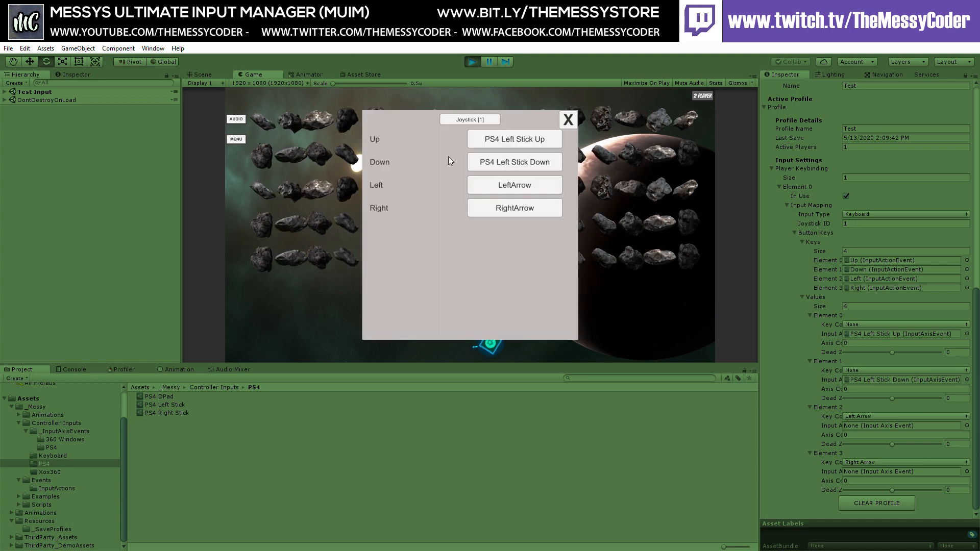
pyautogui.click(514, 184)
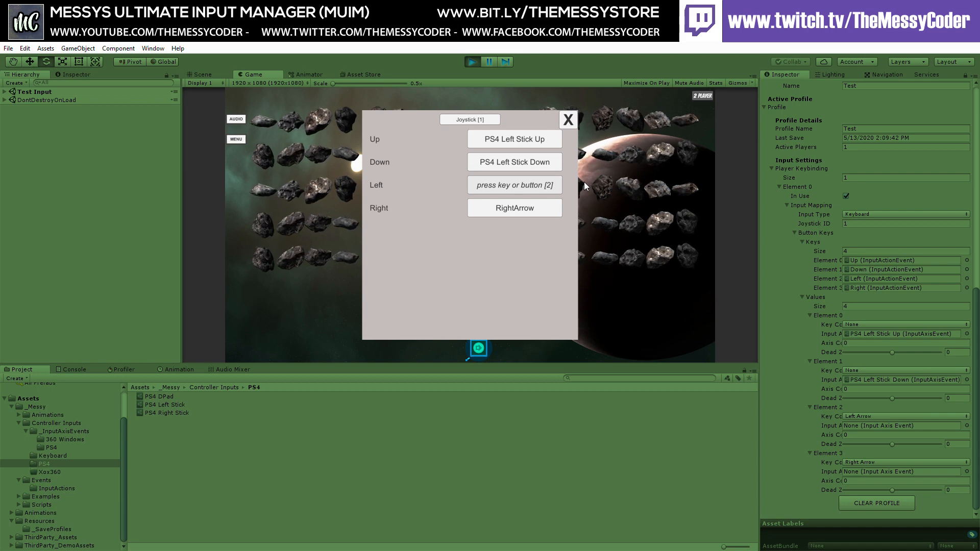
pyautogui.press('LeftArrow')
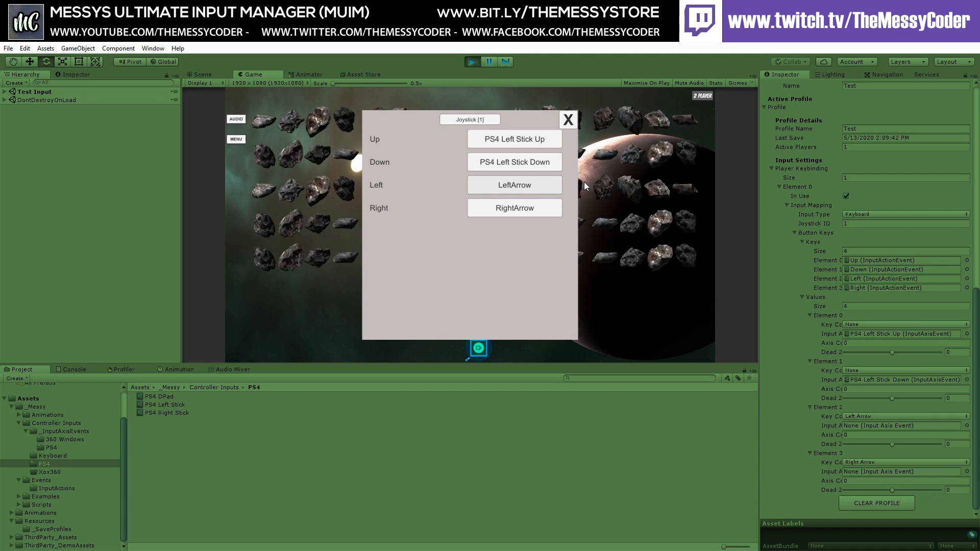
pyautogui.click(514, 184)
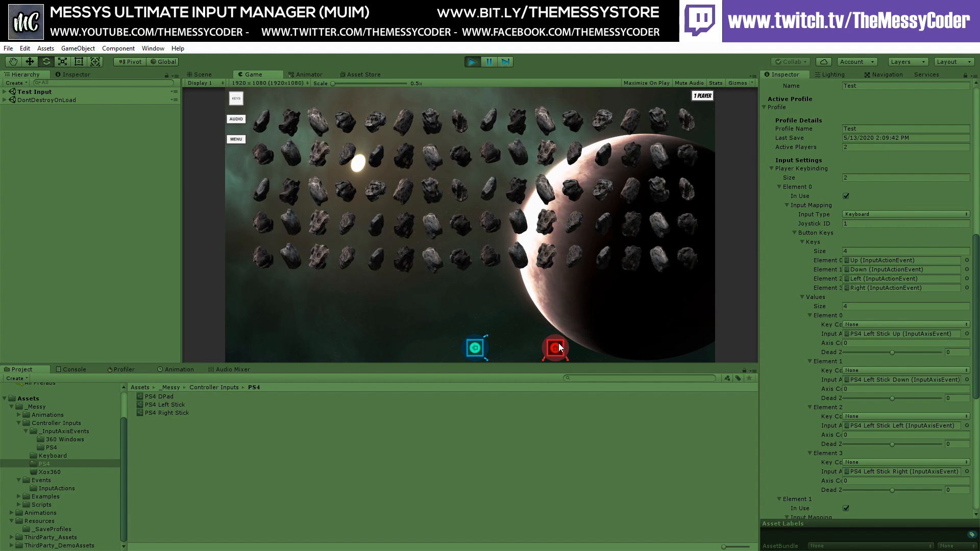
pyautogui.scroll(-3)
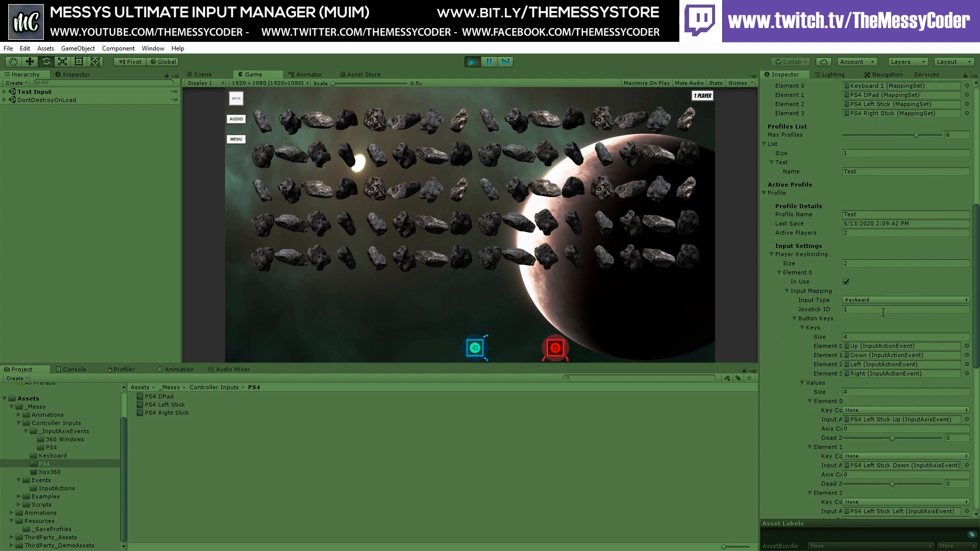
pyautogui.scroll(-3)
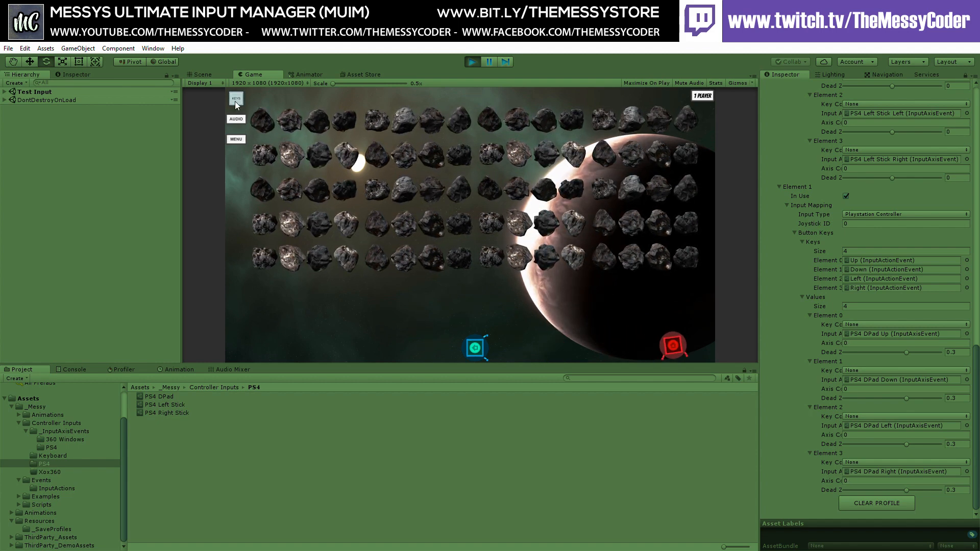
# Switch joystick 0's direction mapping from PS4 DPad to PS4 Left Stick, then recheck the panel.
pyautogui.click(236, 99)
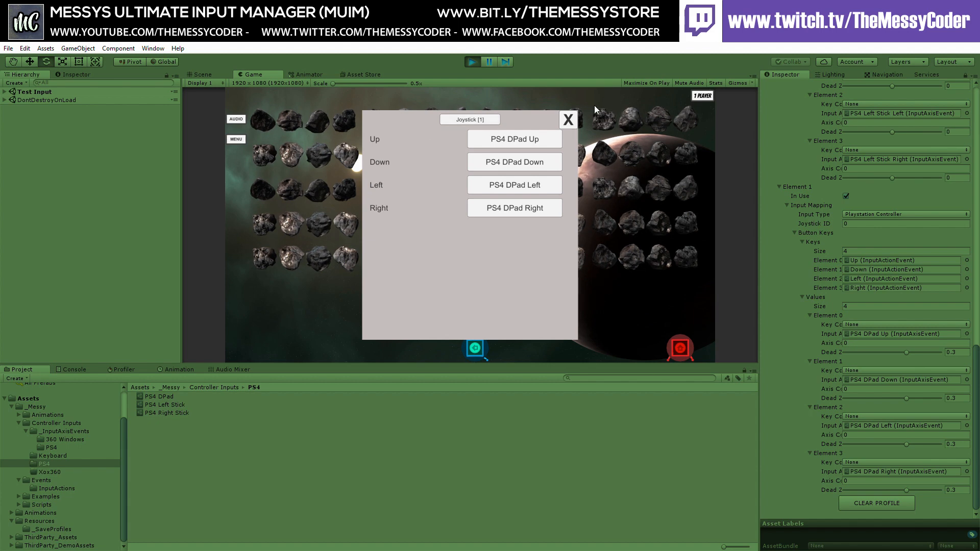
pyautogui.click(568, 119)
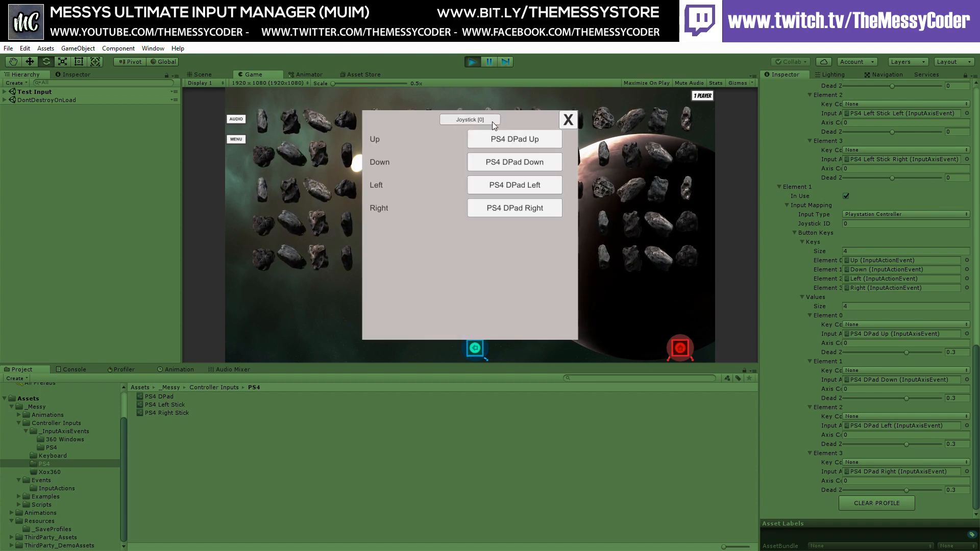
pyautogui.click(567, 119)
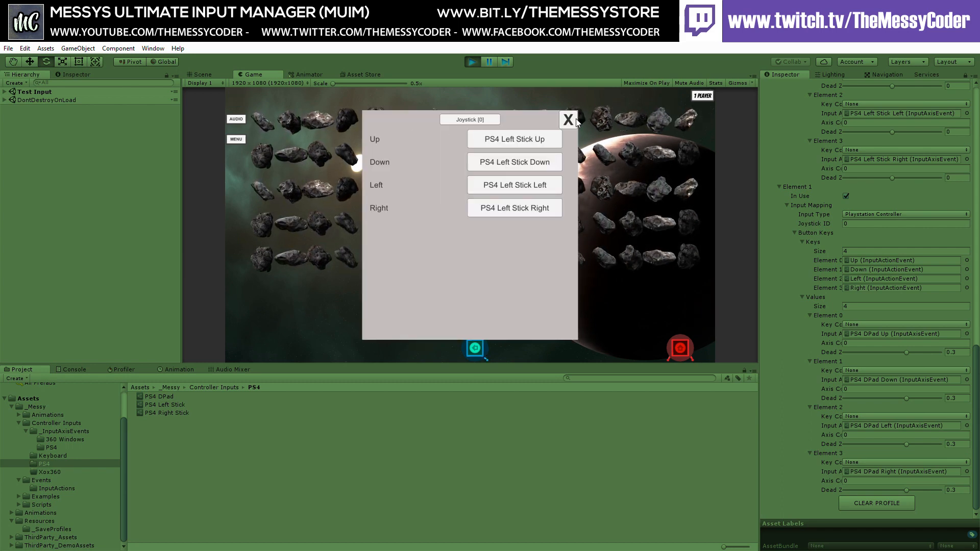
pyautogui.click(567, 120)
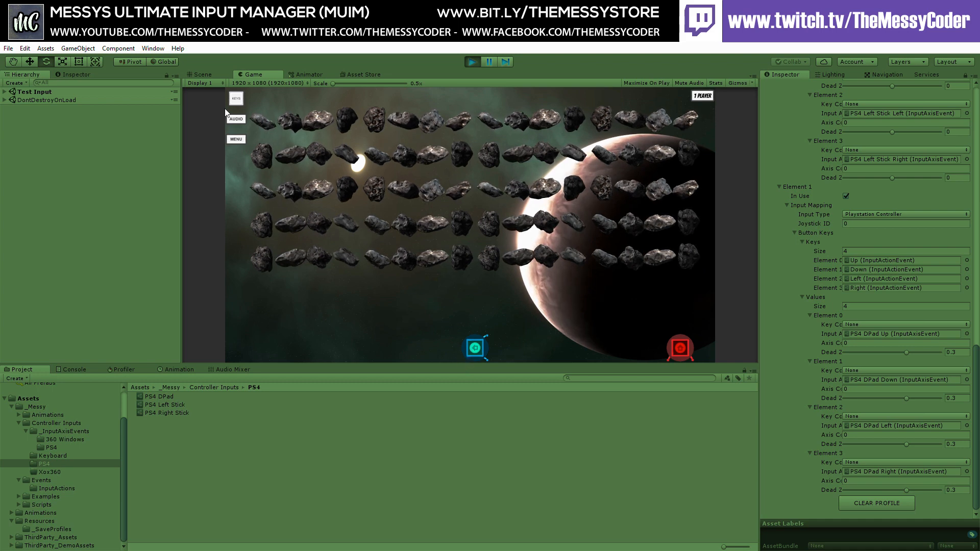
pyautogui.click(235, 98)
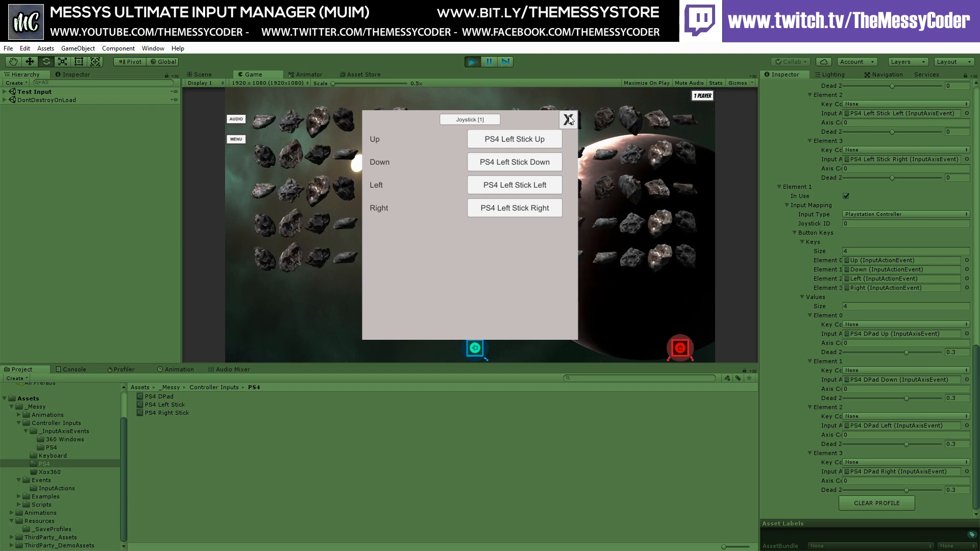
pyautogui.click(567, 119)
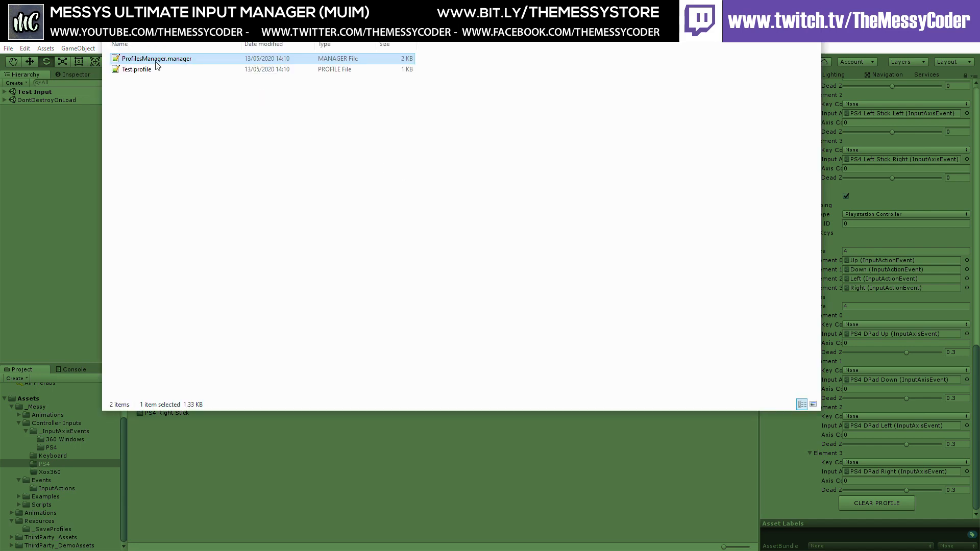
# Open ProfilesManager.manager from the _SaveProfiles folder in Notepad.
pyautogui.doubleClick(157, 58)
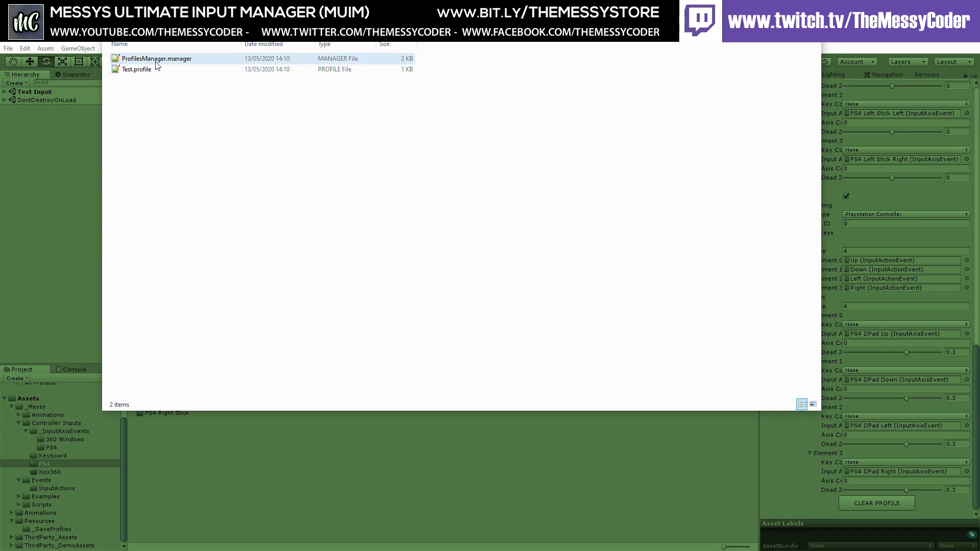
pyautogui.doubleClick(157, 58)
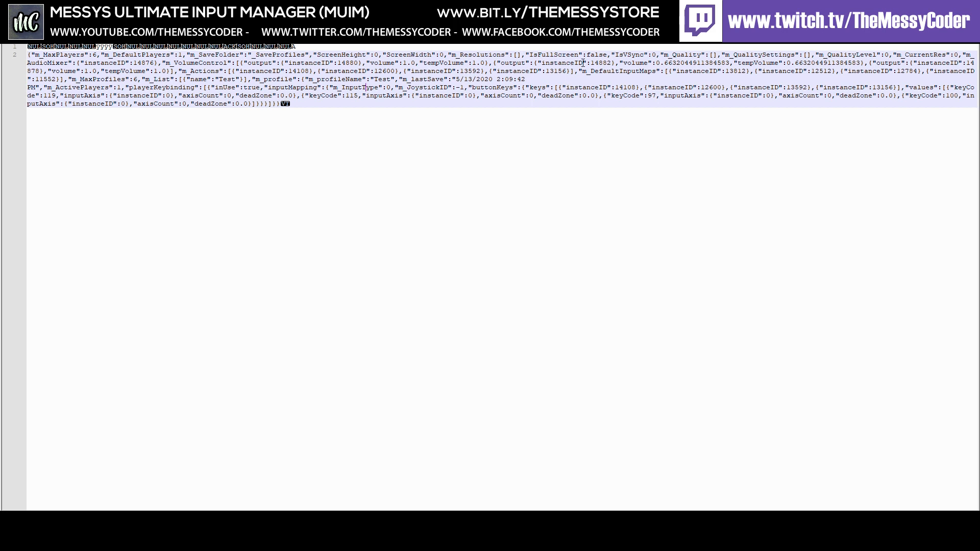
# Close Notepad after reviewing the manager file's JSON keybinding contents.
pyautogui.doubleClick(250, 87)
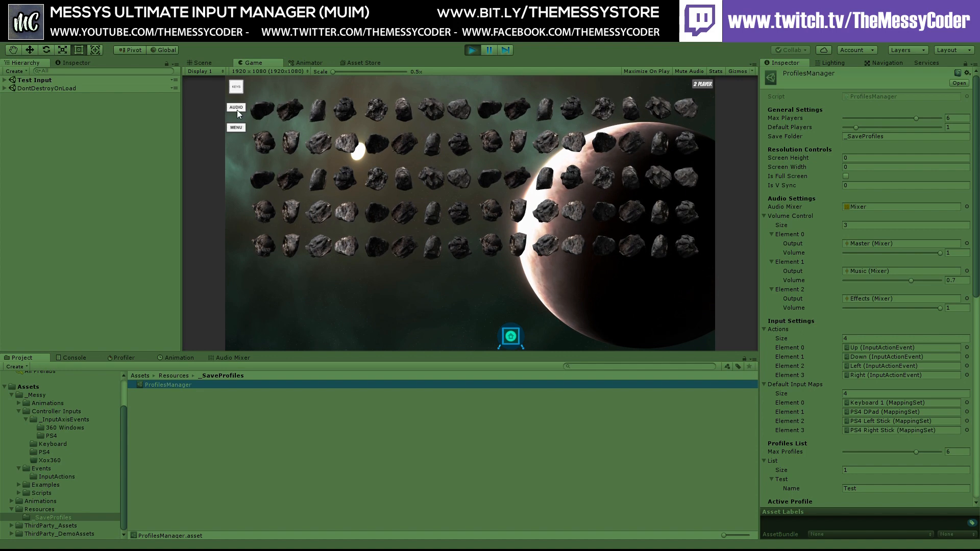
pyautogui.click(236, 107)
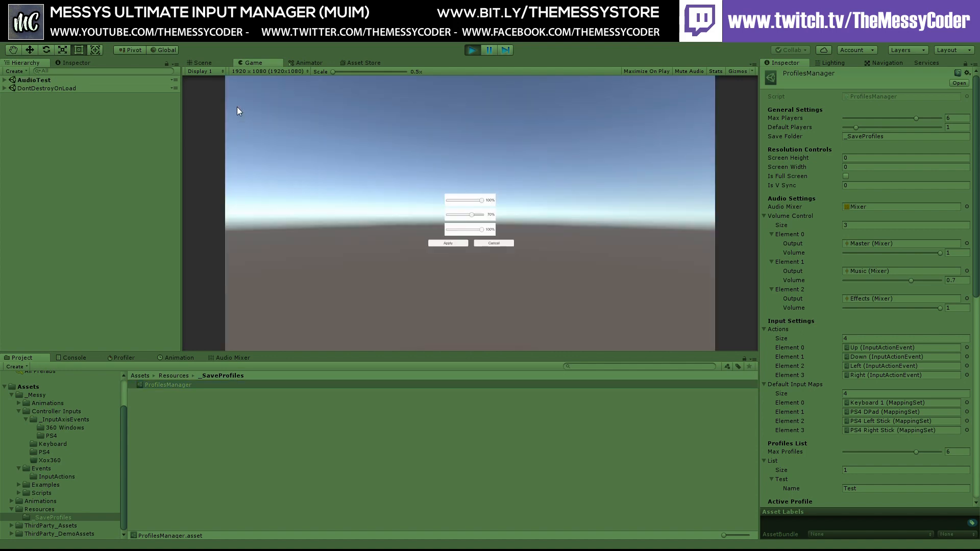
pyautogui.moveTo(484, 204)
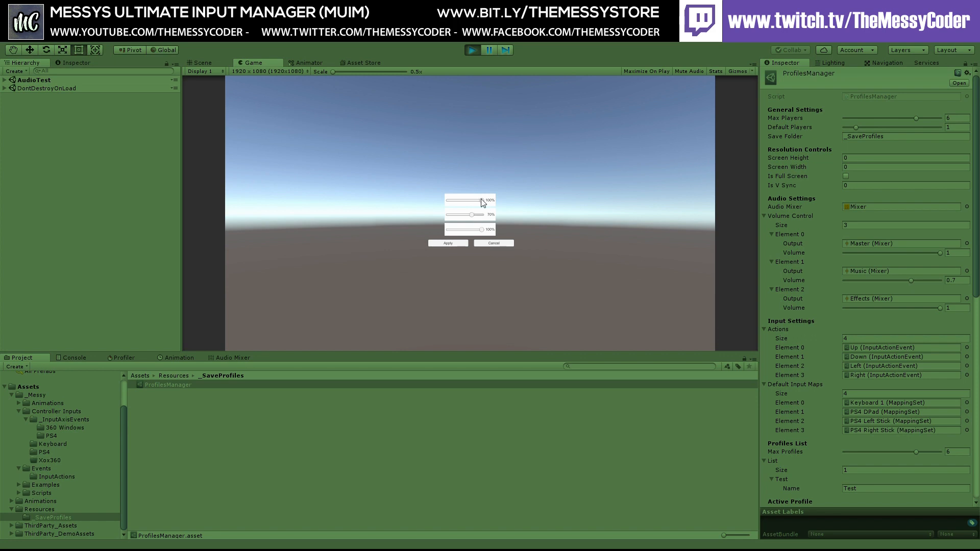
pyautogui.moveTo(481, 200); pyautogui.dragTo(453, 200)
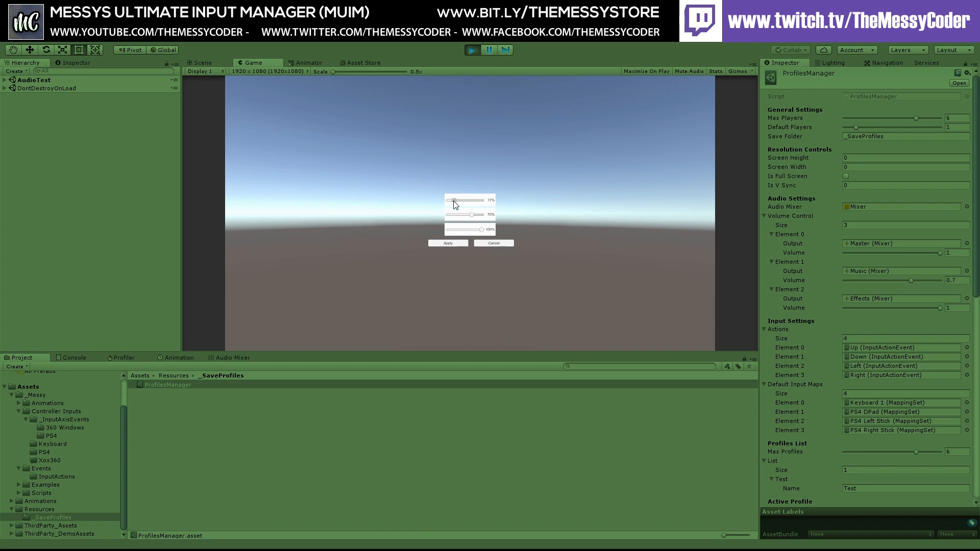
pyautogui.moveTo(452, 200); pyautogui.dragTo(461, 200)
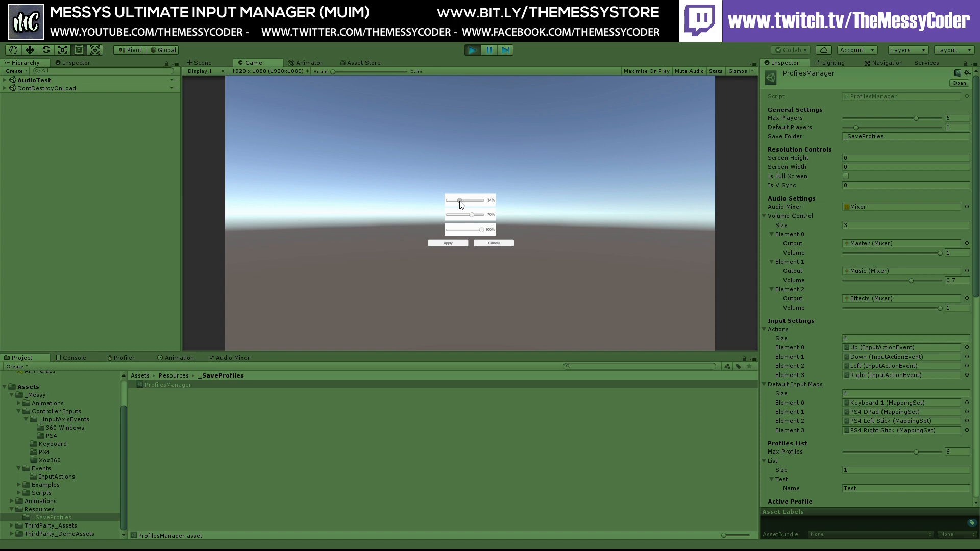
pyautogui.moveTo(481, 215); pyautogui.dragTo(462, 214)
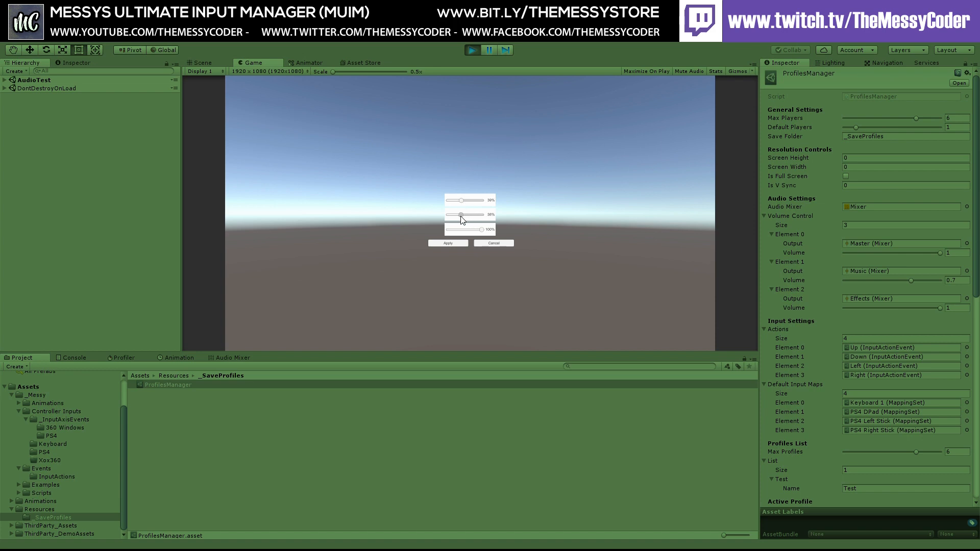
pyautogui.moveTo(461, 215); pyautogui.dragTo(451, 216)
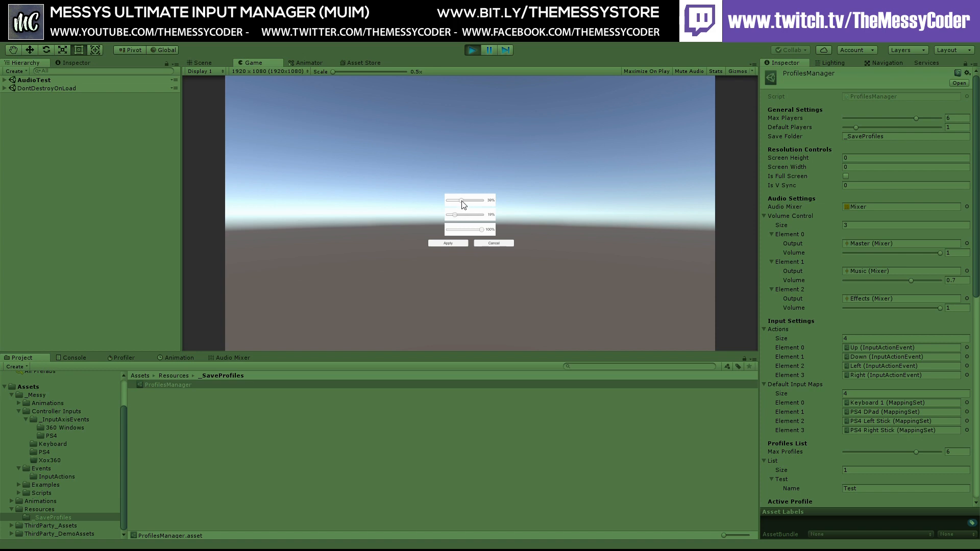
pyautogui.moveTo(460, 200); pyautogui.dragTo(495, 200)
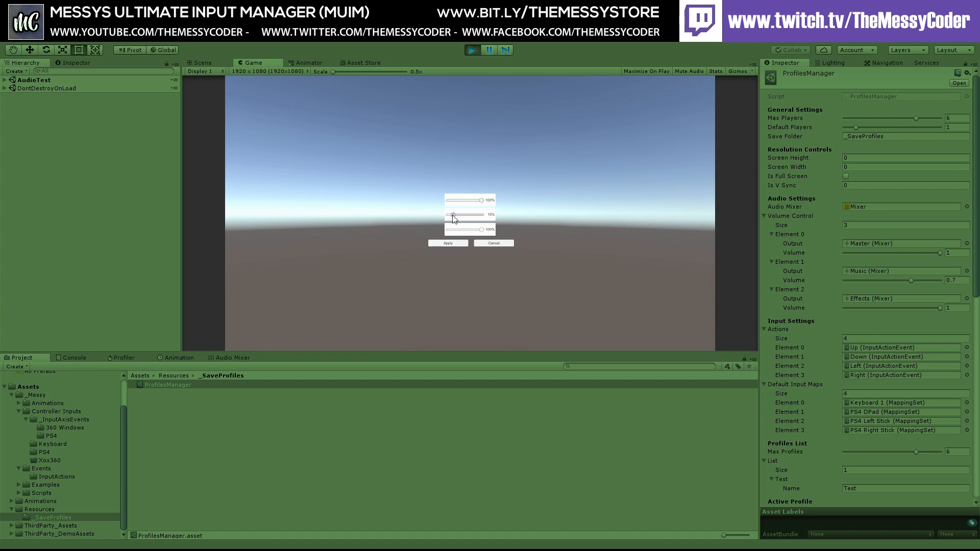
pyautogui.moveTo(453, 215); pyautogui.dragTo(458, 215)
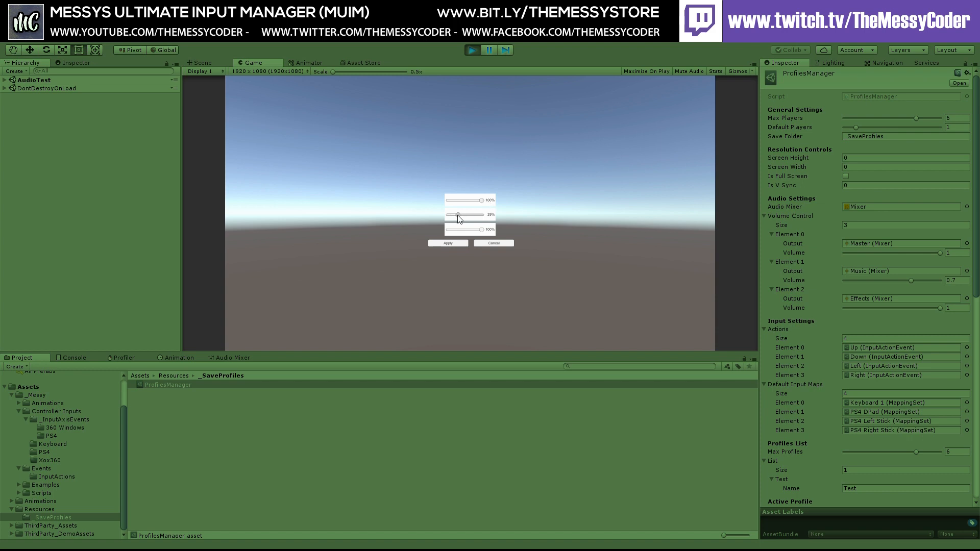
pyautogui.moveTo(455, 214); pyautogui.dragTo(465, 215)
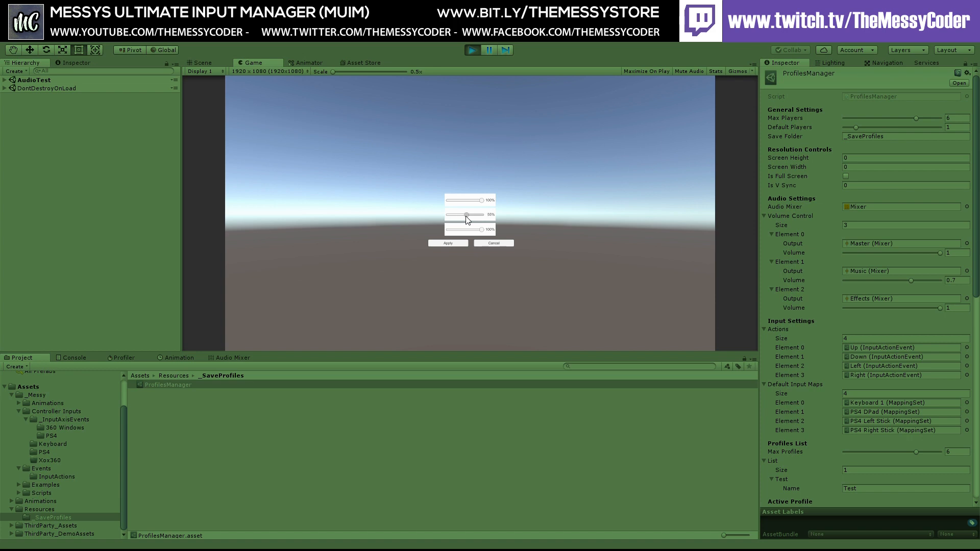
pyautogui.moveTo(466, 215); pyautogui.dragTo(463, 215)
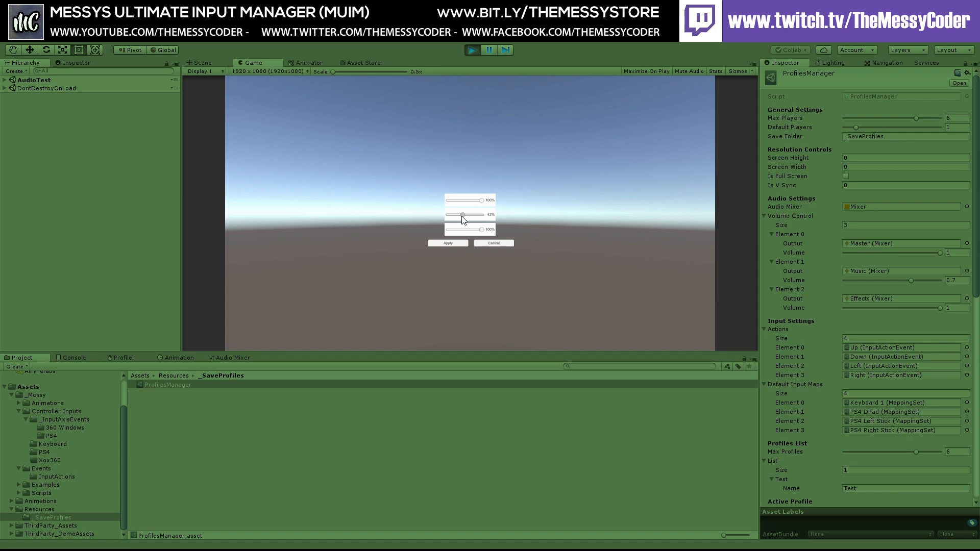
pyautogui.moveTo(465, 214); pyautogui.dragTo(461, 214)
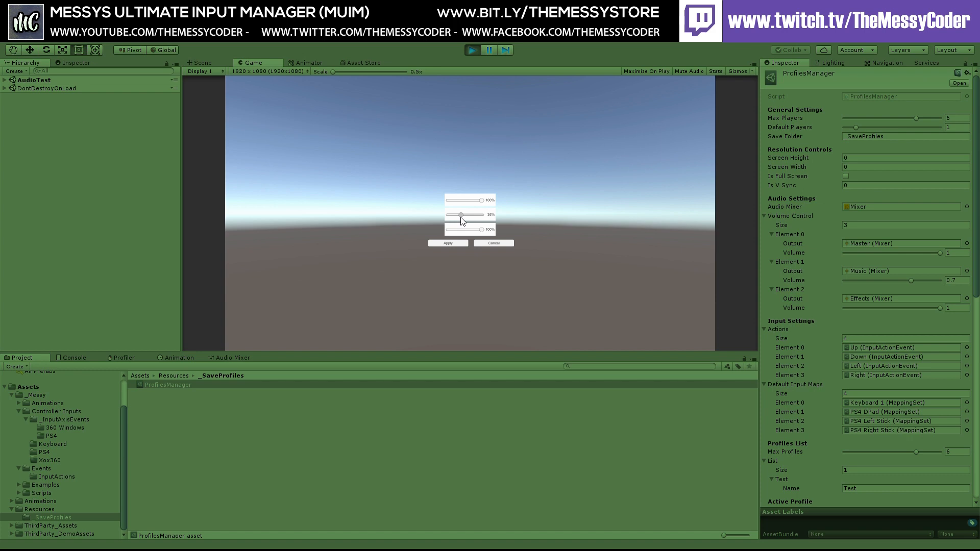
pyautogui.moveTo(887, 261)
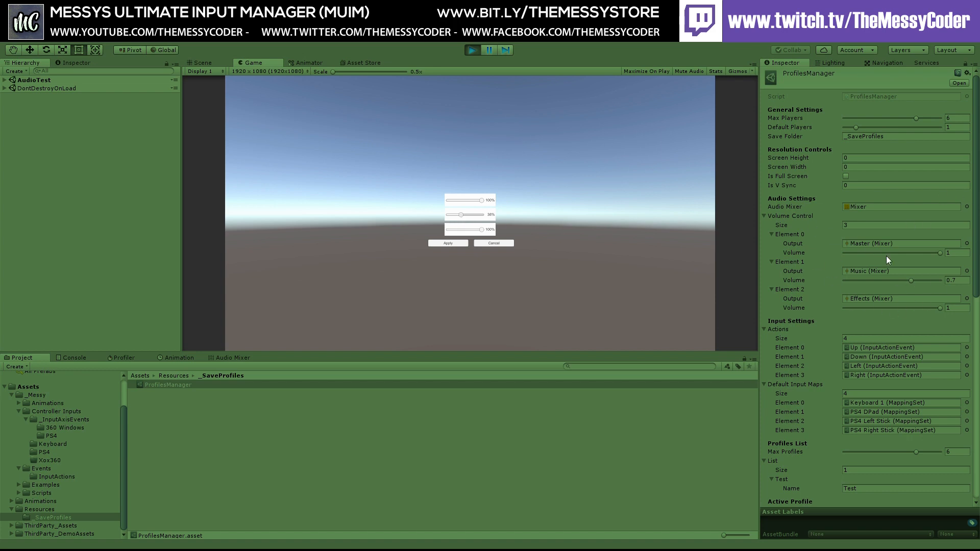
pyautogui.moveTo(863, 353)
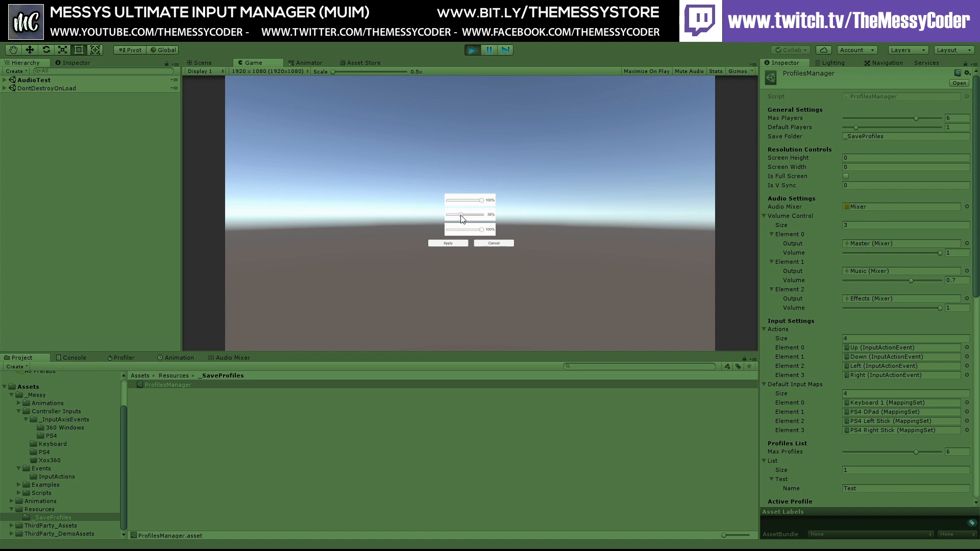
pyautogui.moveTo(461, 214); pyautogui.dragTo(481, 214)
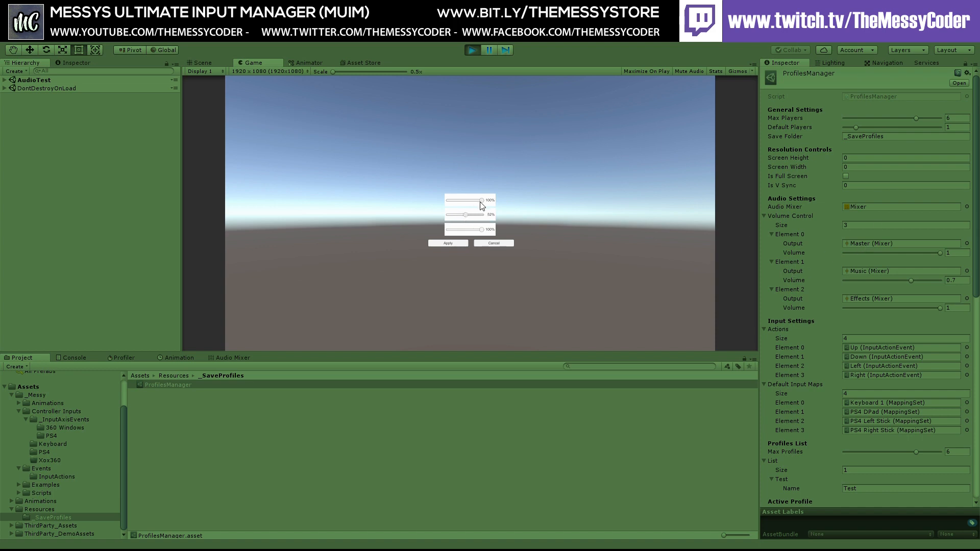
pyautogui.moveTo(486, 200); pyautogui.dragTo(463, 200)
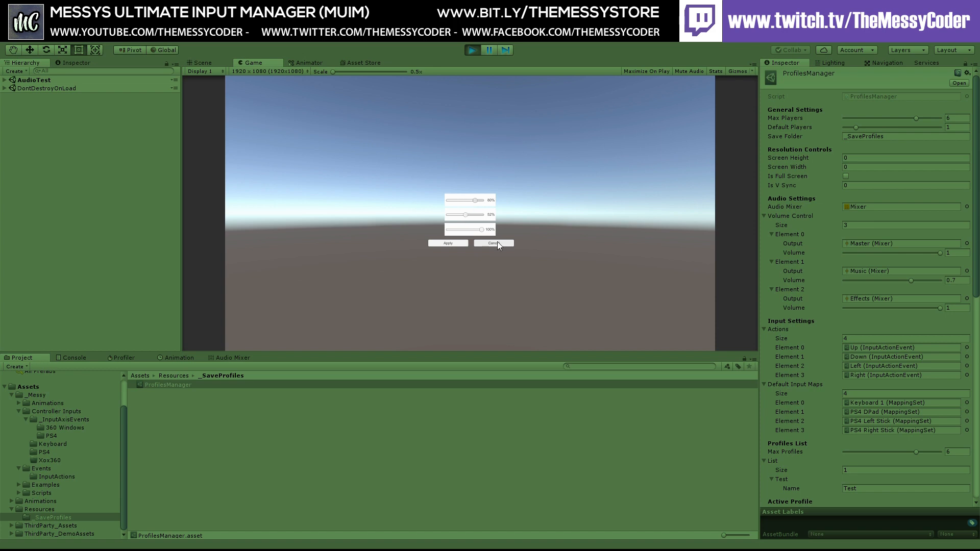
pyautogui.click(493, 242)
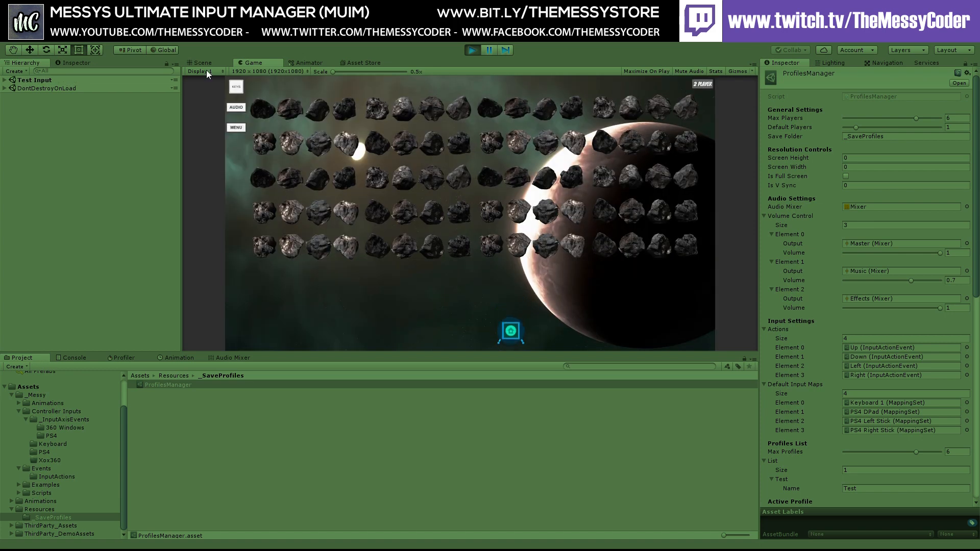
# Set the Music volume slider to 33%, apply it, and reopen AUDIO to confirm.
pyautogui.click(236, 106)
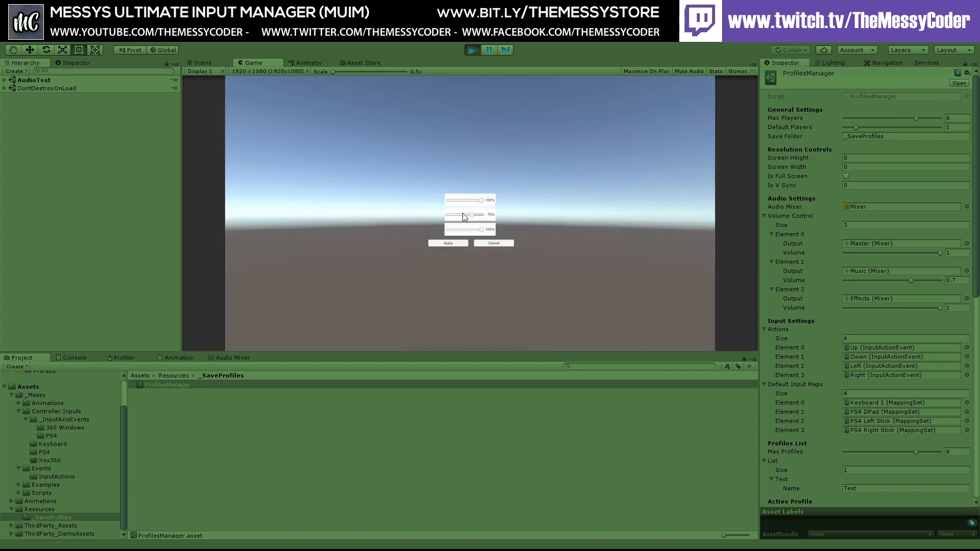
pyautogui.moveTo(474, 214); pyautogui.dragTo(457, 214)
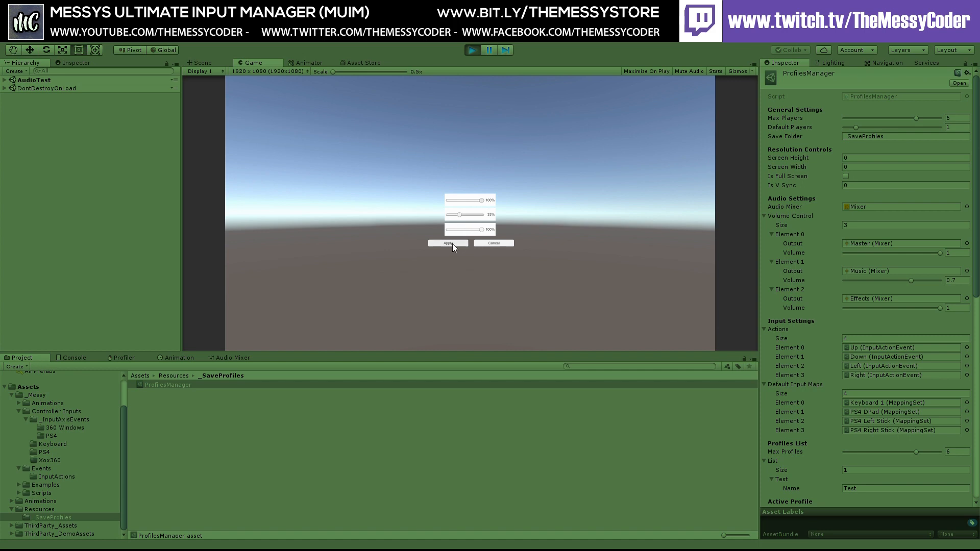
pyautogui.click(447, 242)
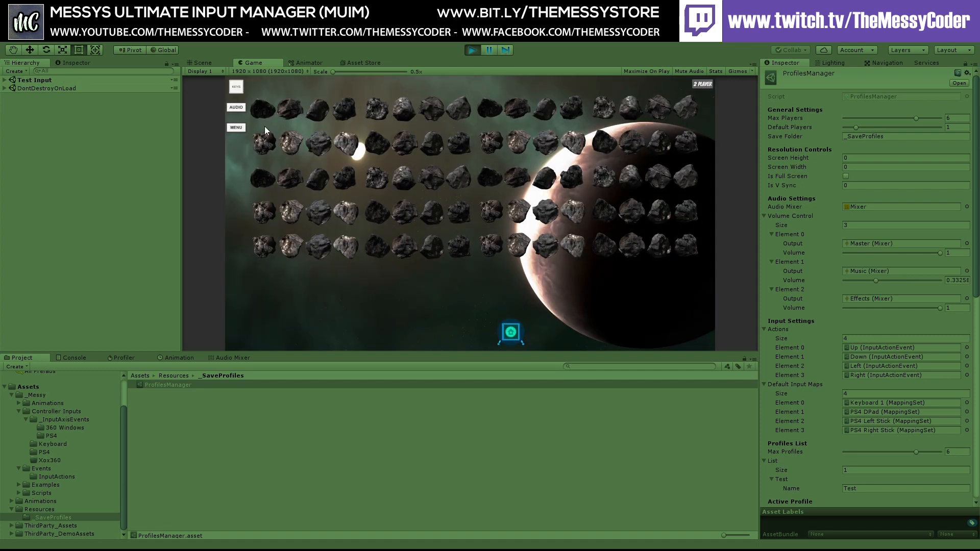
pyautogui.click(236, 107)
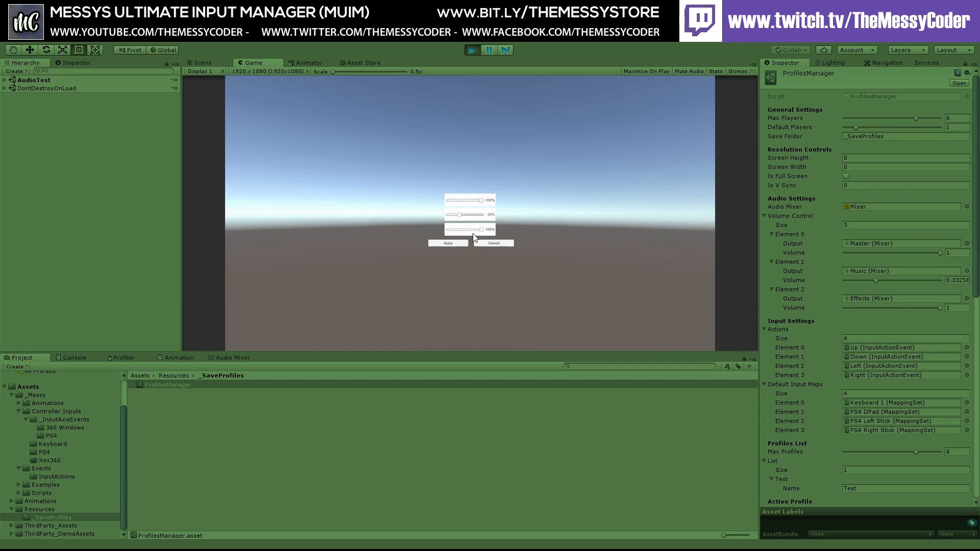